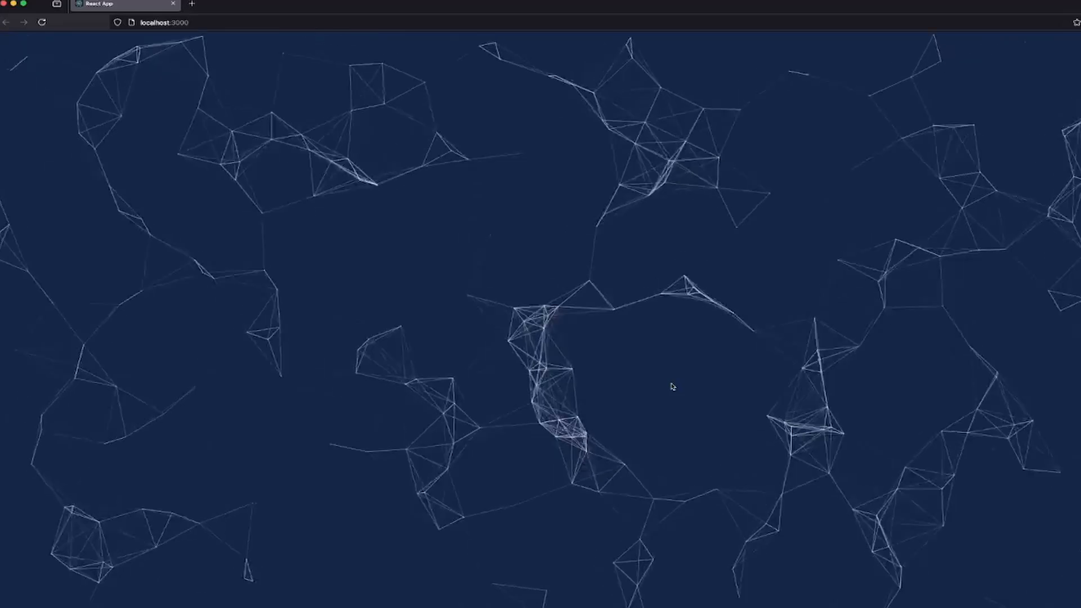
{"action": "mouse_move", "coordinate": [853, 344]}
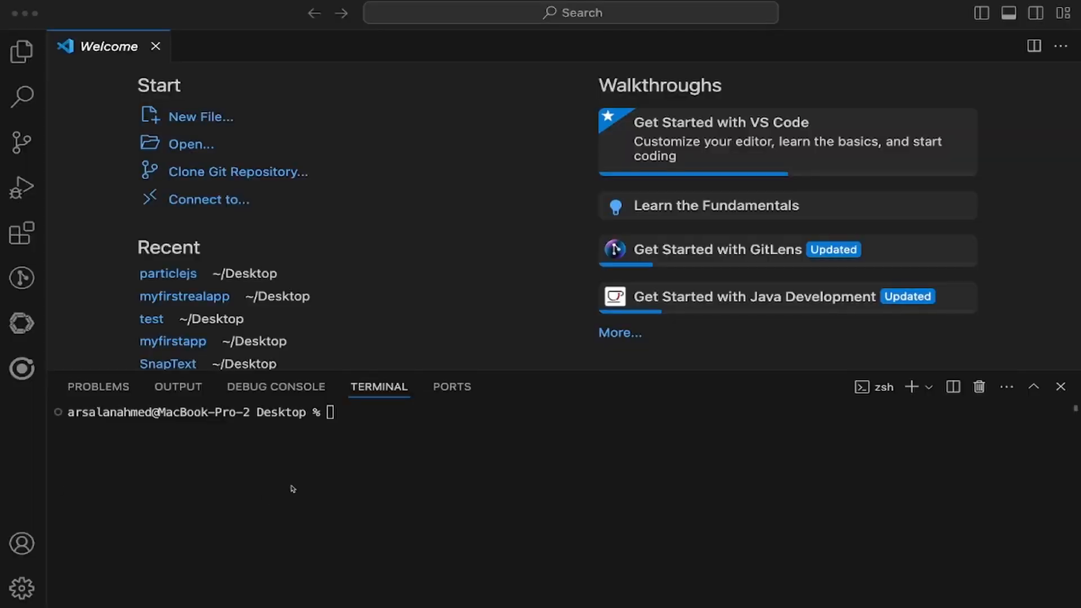
{"action": "mouse_move", "coordinate": [346, 515]}
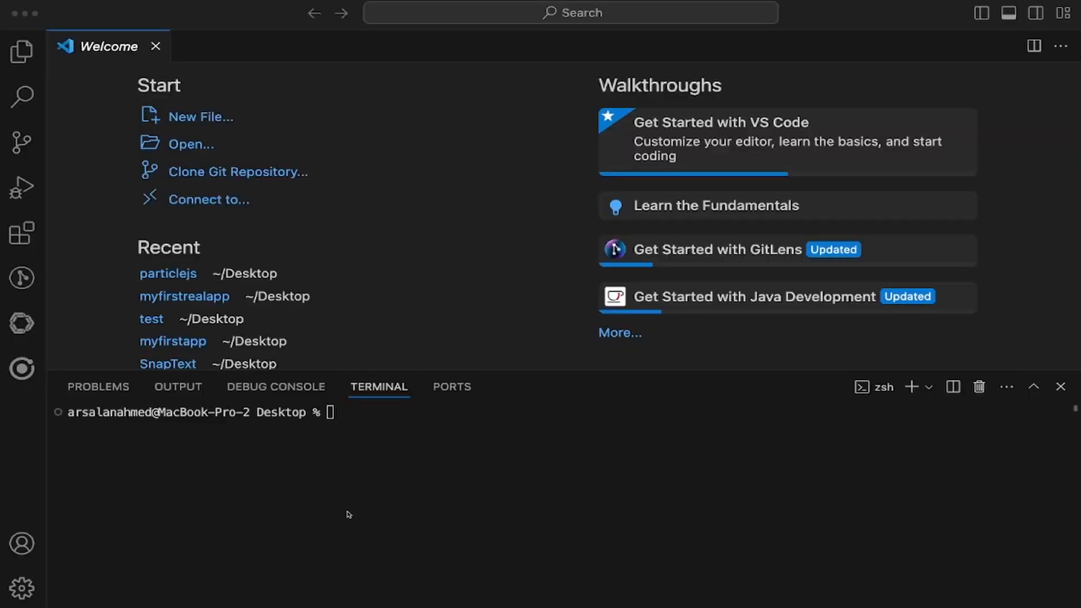
Step: Run npx create-react-app particlejs in the integrated terminal to scaffold the project
{"action": "type", "text": "np"}
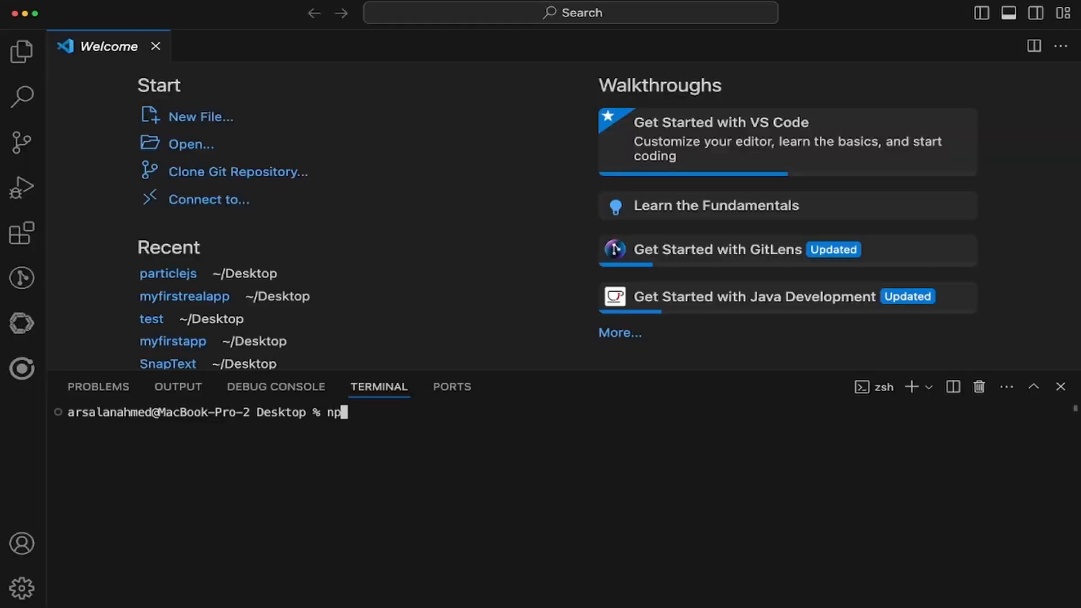
{"action": "type", "text": "x create-"}
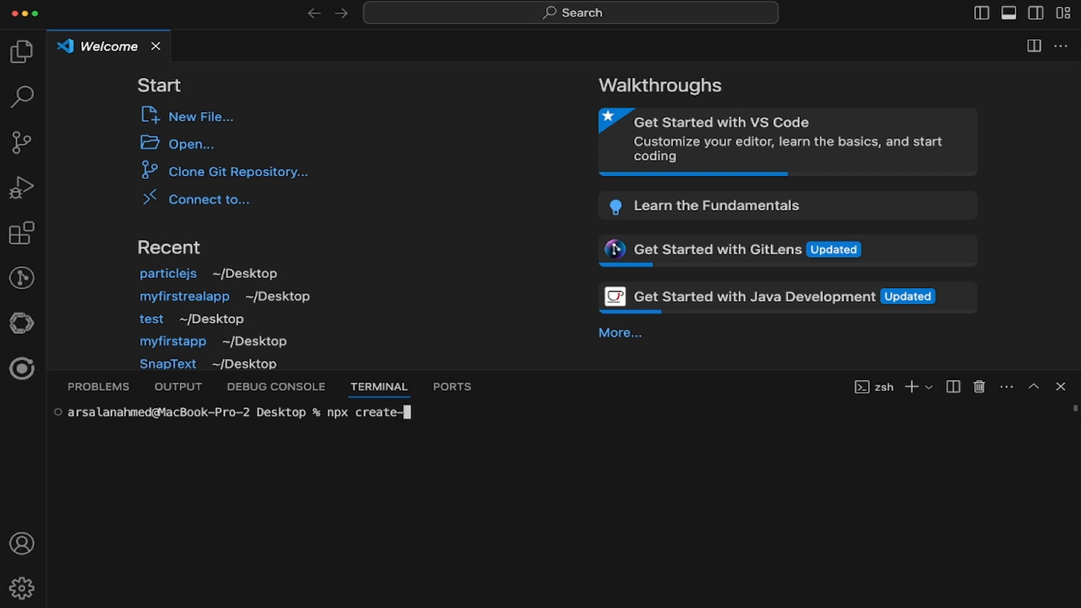
{"action": "type", "text": "react-app"}
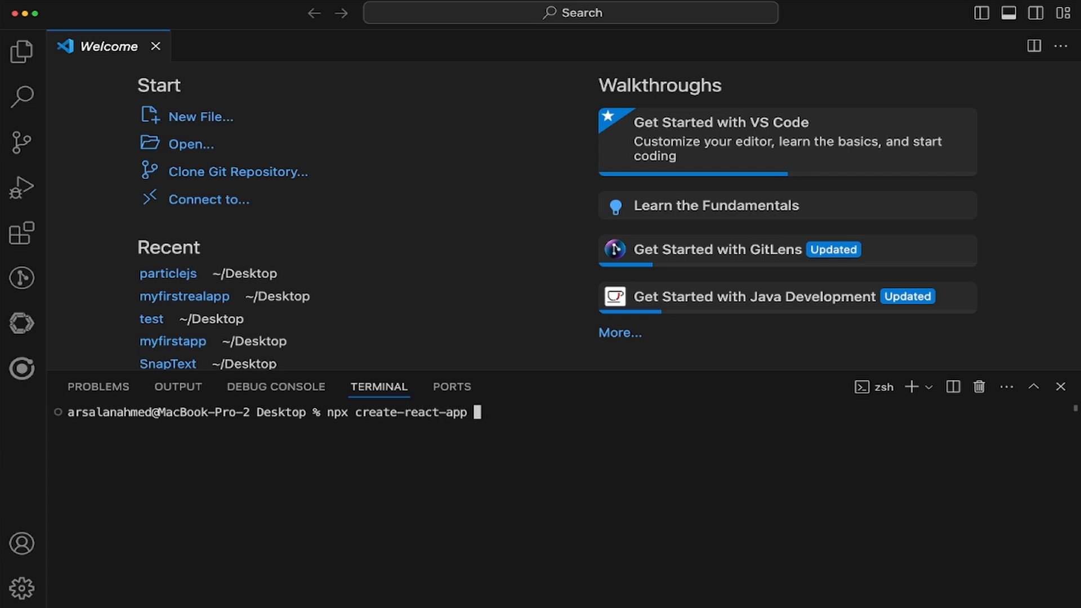
{"action": "type", "text": "particle"}
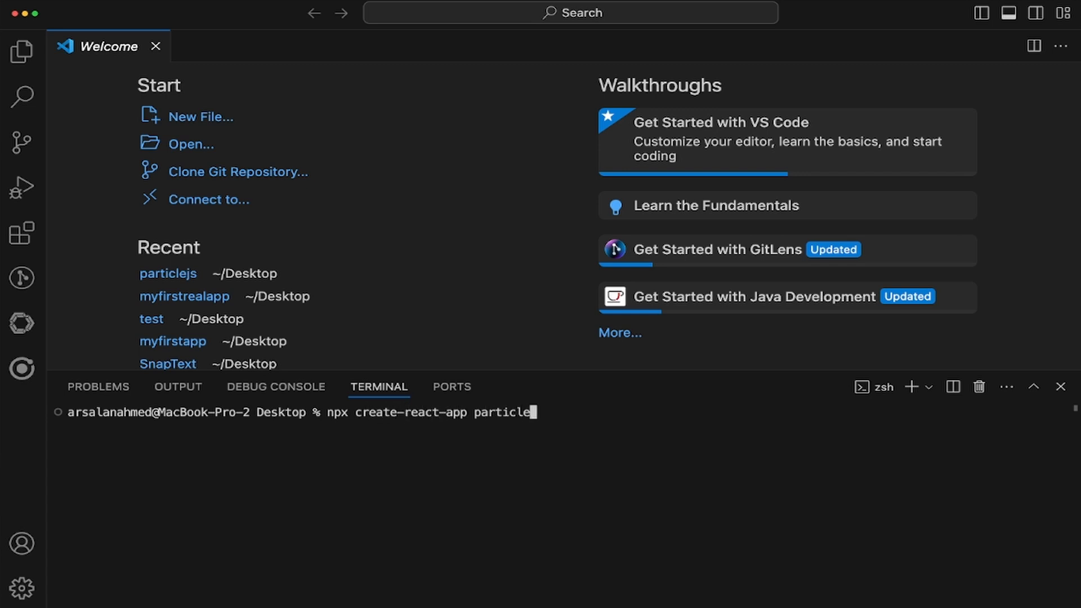
{"action": "key", "text": "Return"}
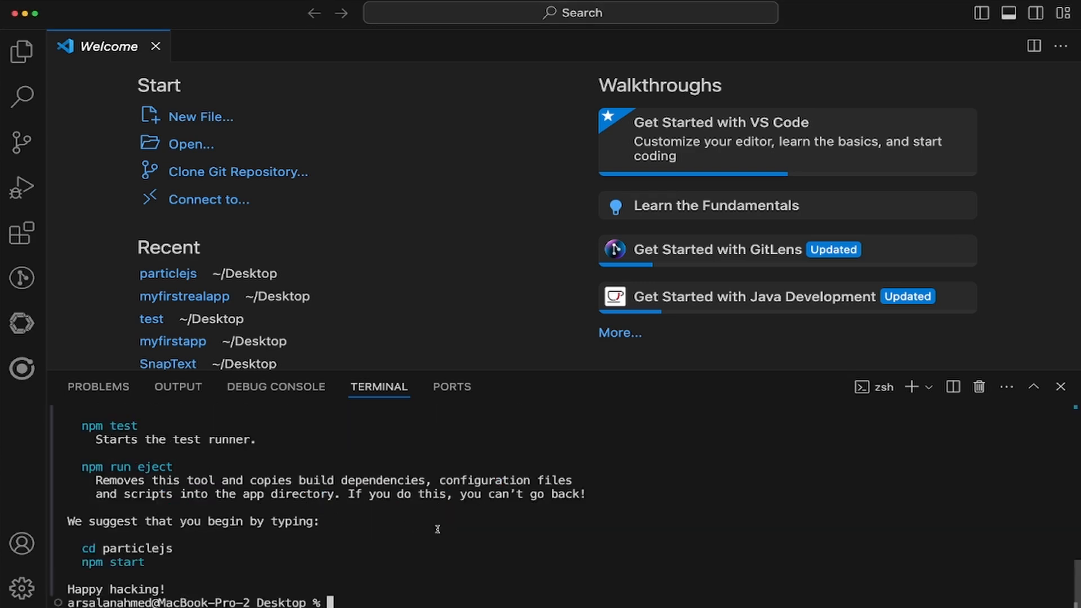
Step: Change the terminal directory into the particlejs project folder
{"action": "type", "text": "cd pa"}
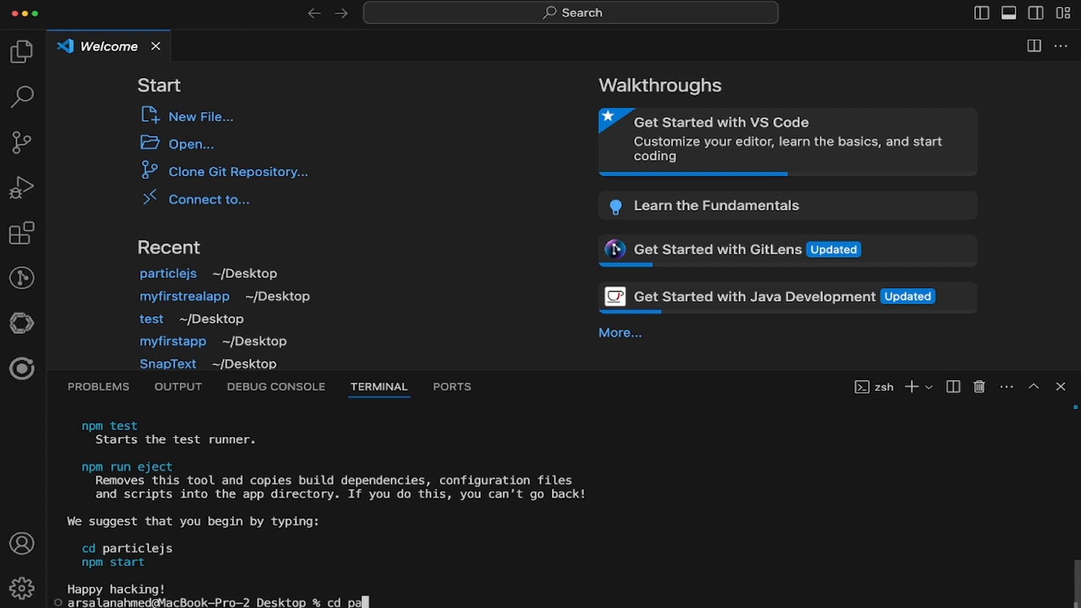
{"action": "key", "text": "Return"}
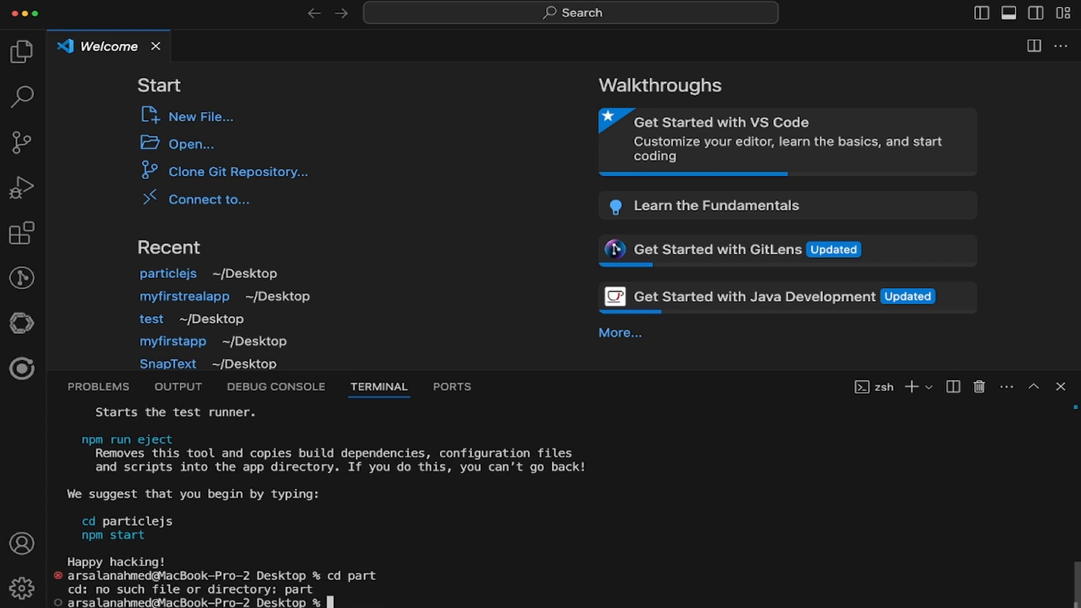
{"action": "key", "text": "Return"}
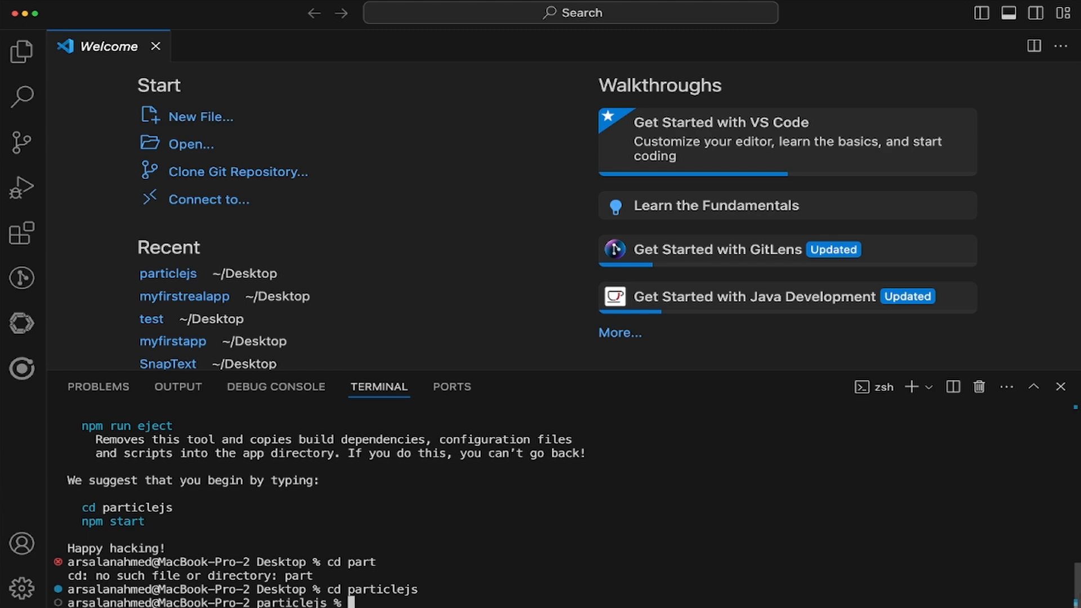
{"action": "type", "text": "npm"}
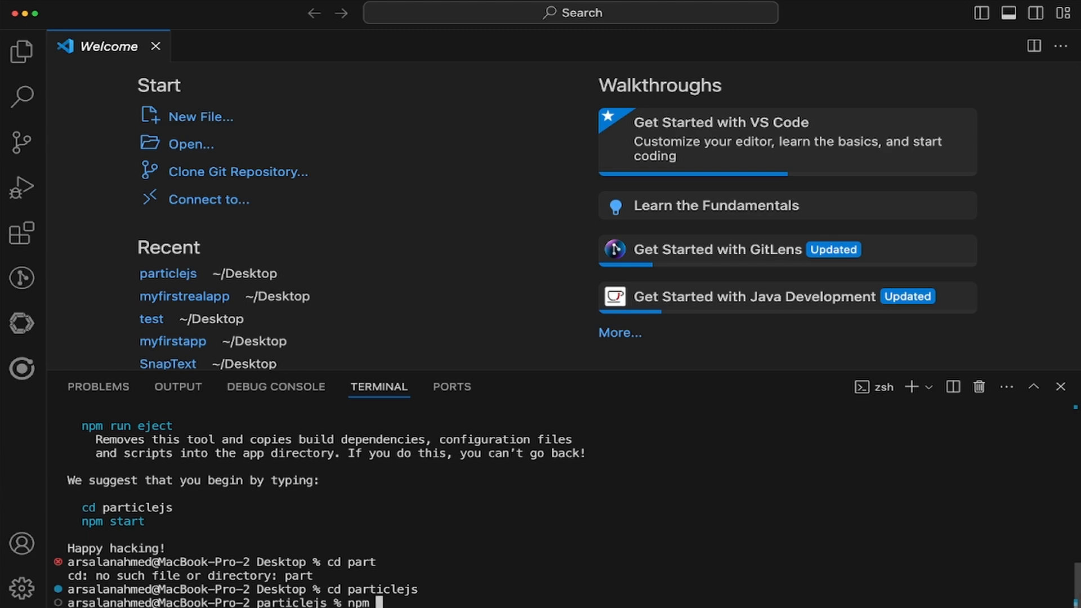
{"action": "type", "text": "install"}
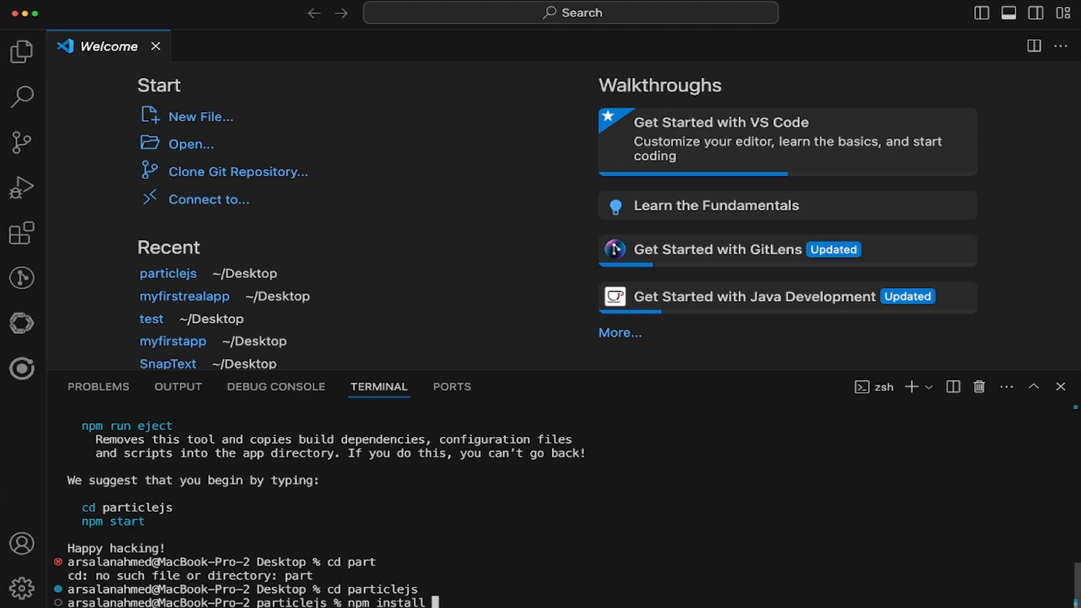
{"action": "type", "text": "@tsparticles"}
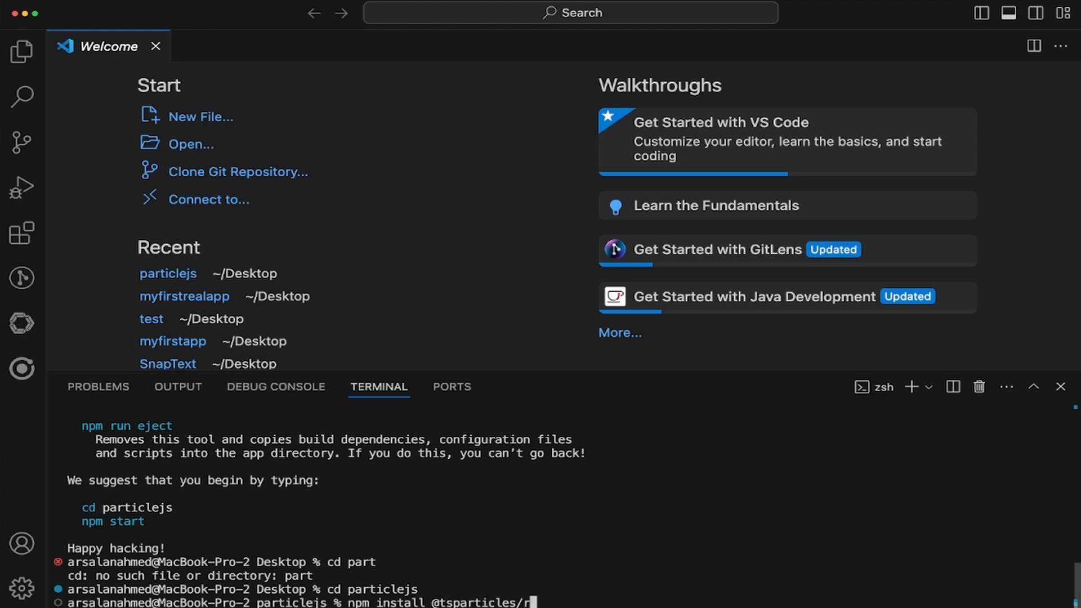
{"action": "type", "text": "/react @tsparticles"}
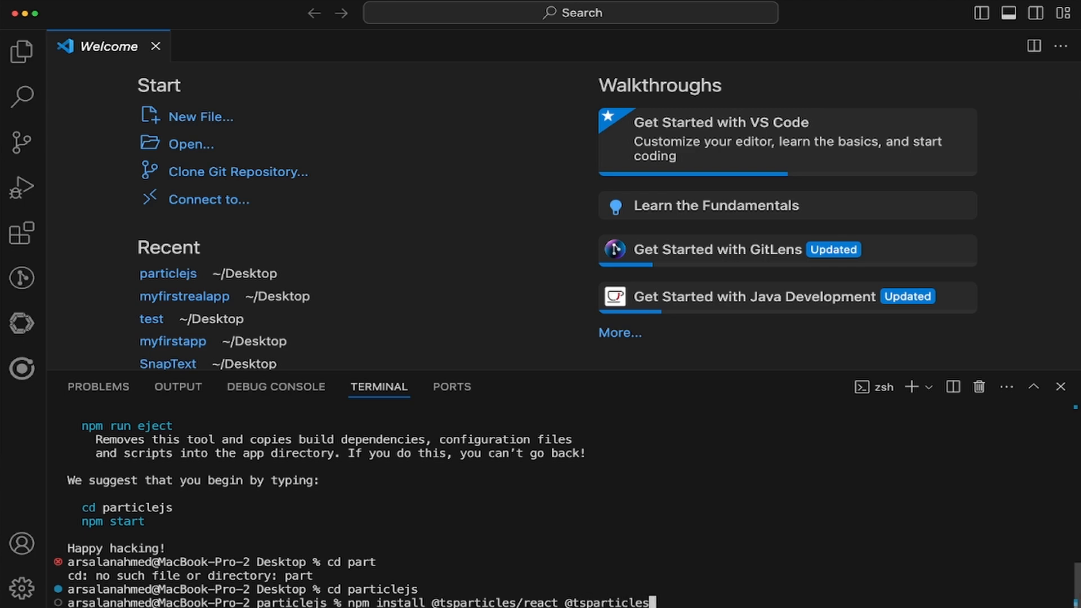
Step: In src/App.js, delete the default <header> block, leaving an empty App div
{"action": "left_click", "coordinate": [22, 51]}
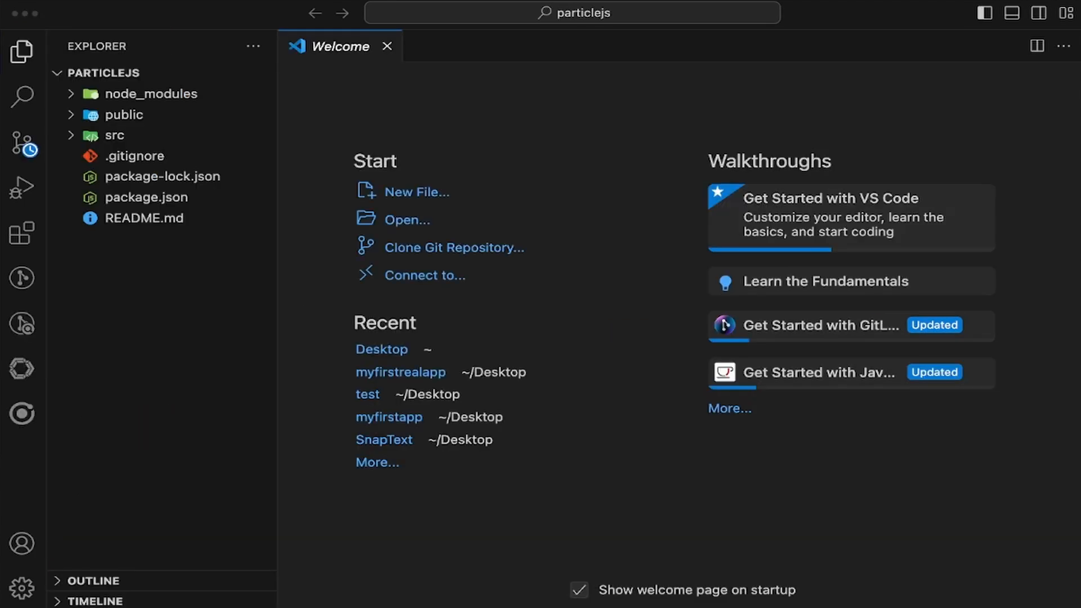
{"action": "left_click", "coordinate": [388, 46]}
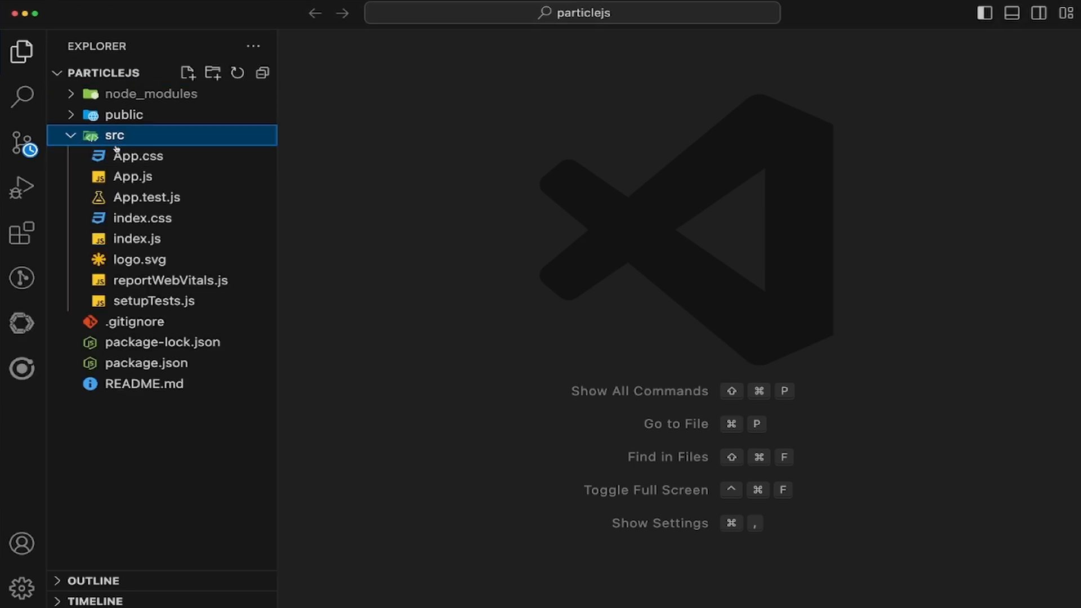
{"action": "left_click", "coordinate": [132, 176]}
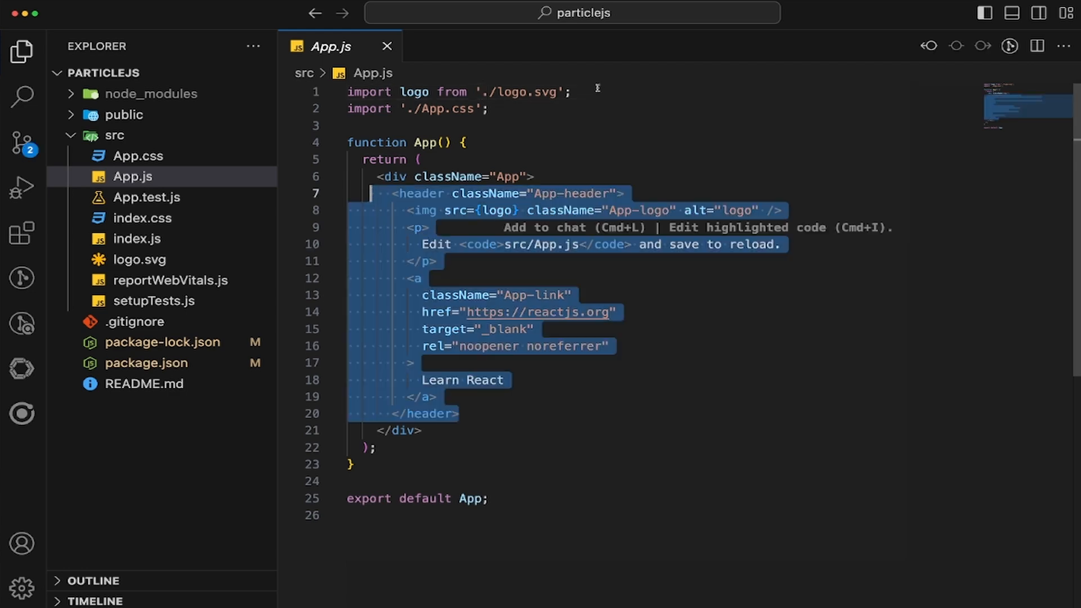
{"action": "key", "text": "Delete"}
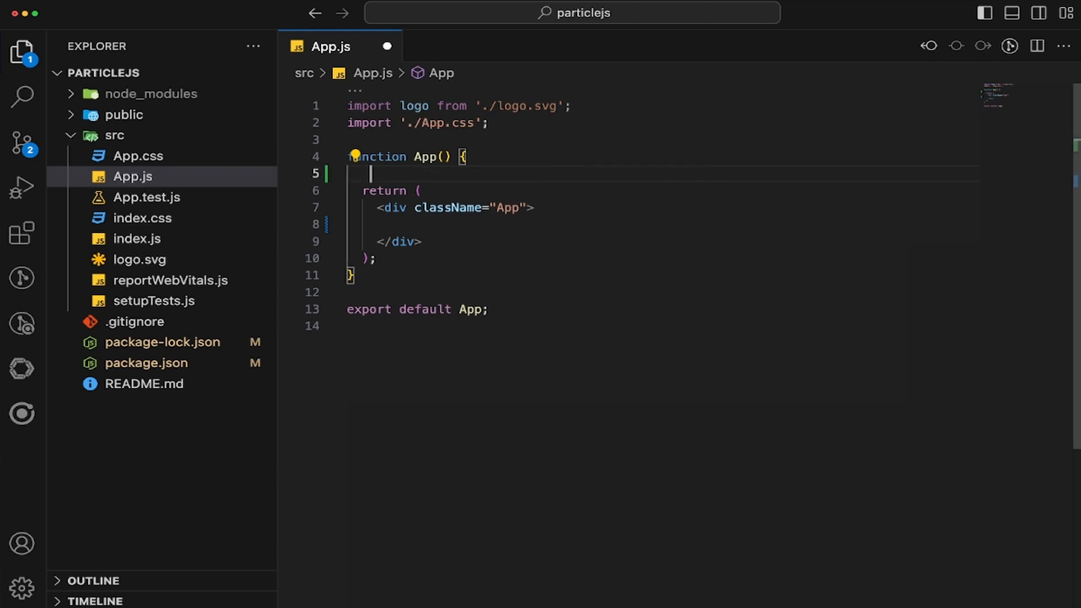
Step: Declare const [init, setInit] = useState(false); inside the App component
{"action": "type", "text": "const [init]"}
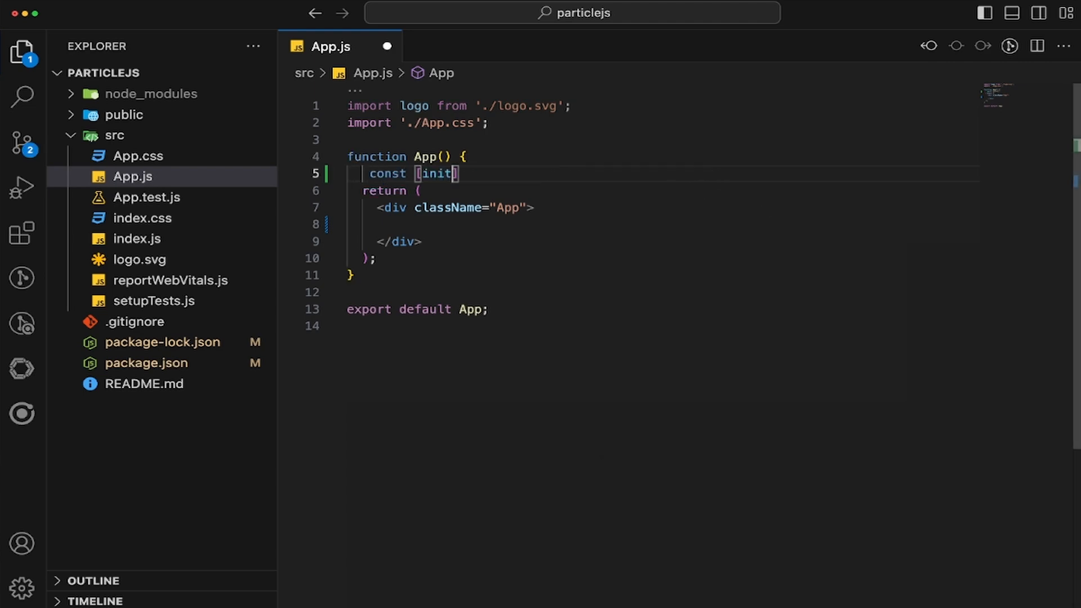
{"action": "type", "text": ", setI"}
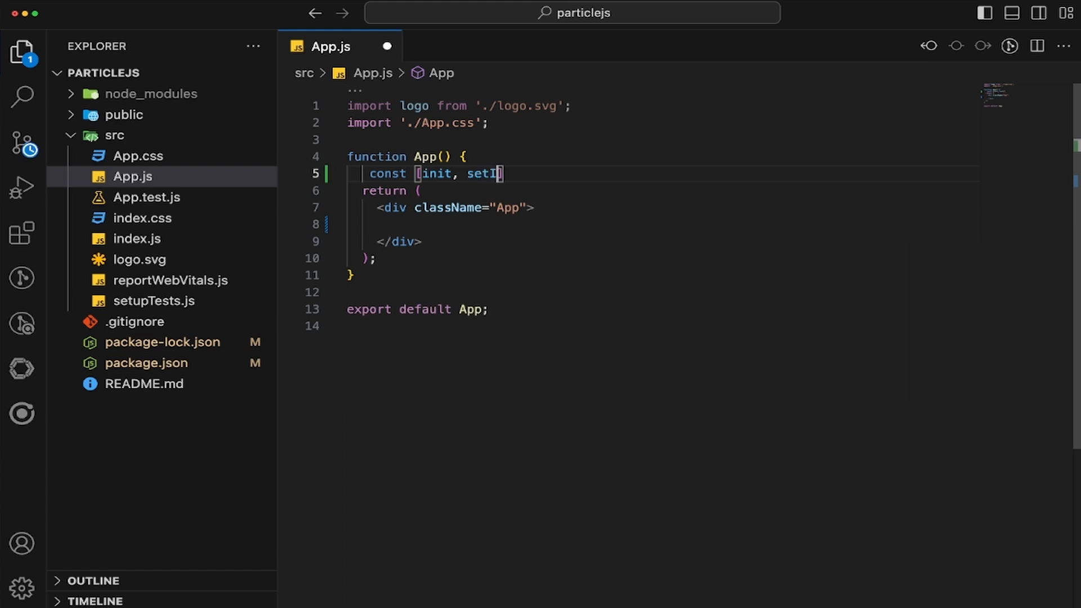
{"action": "type", "text": "nit] ="}
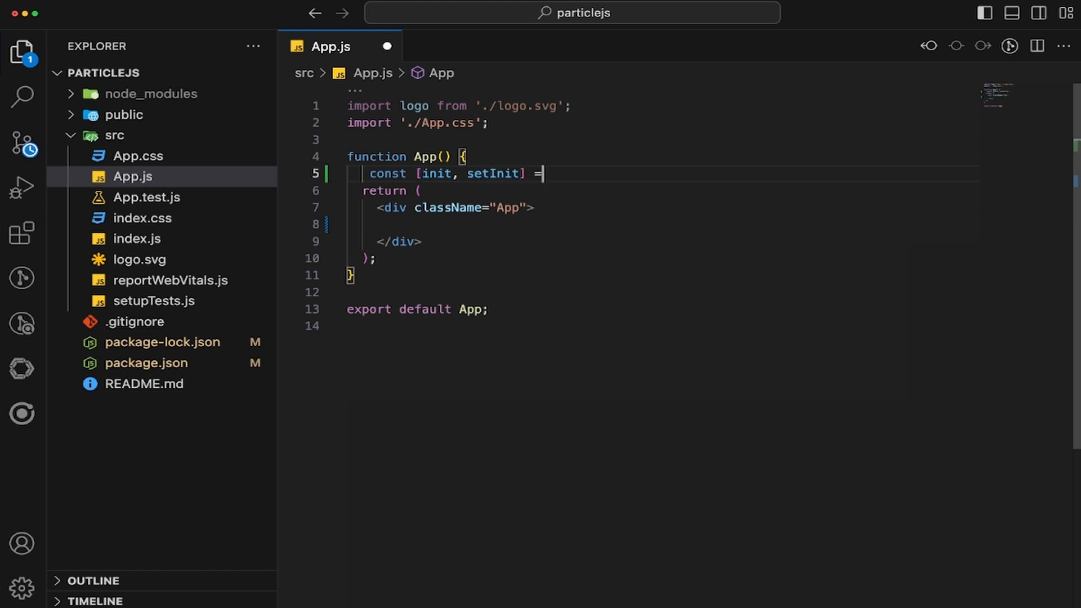
{"action": "type", "text": "useState"}
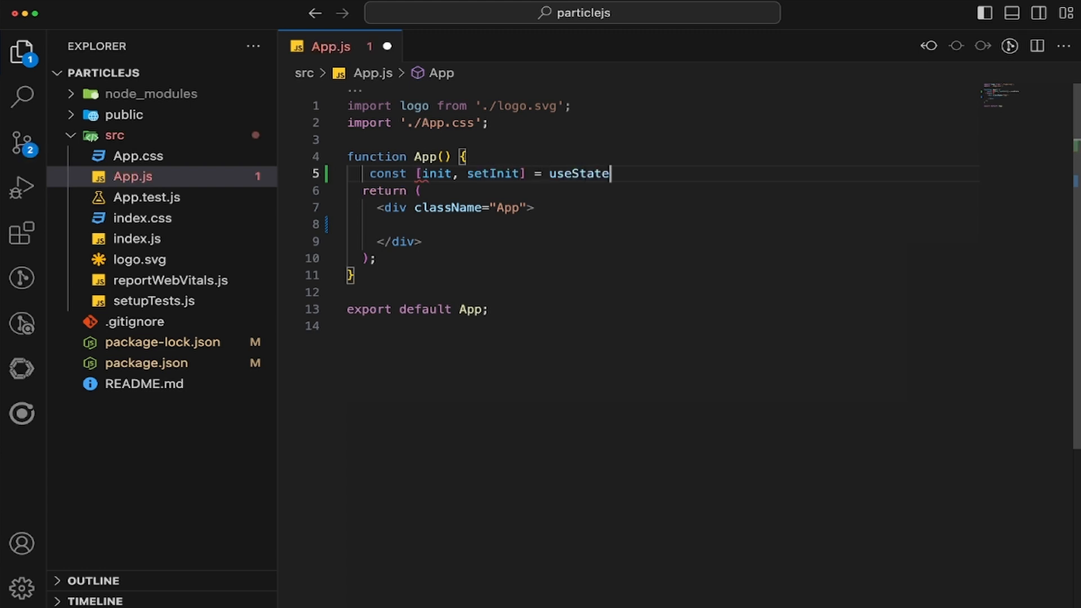
{"action": "type", "text": "(false);"}
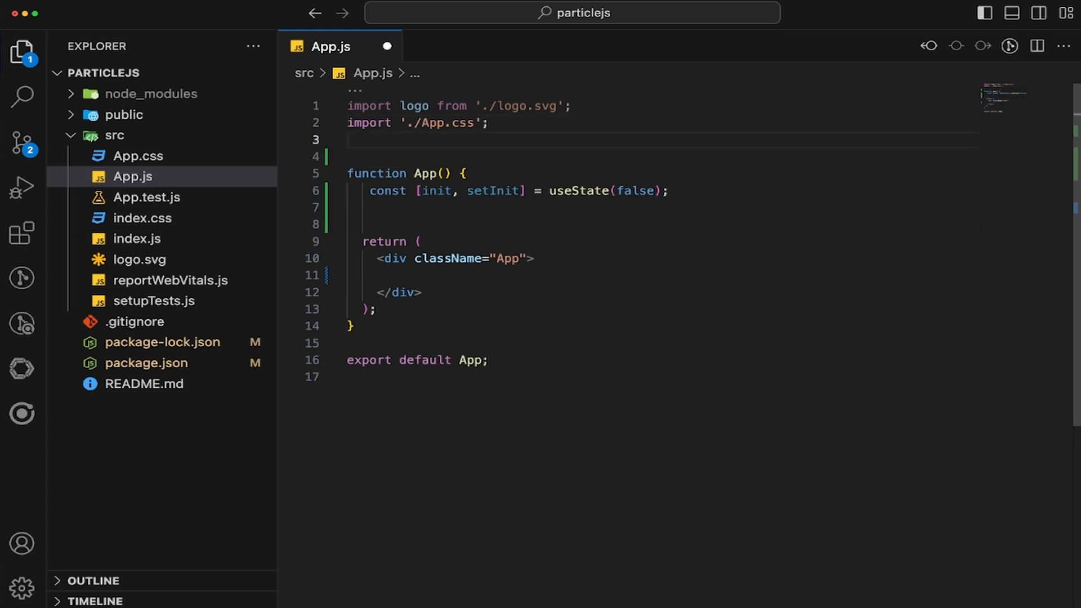
Step: Import React with useEffect, useMemo and useState from 'react' at the top of App.js
{"action": "type", "text": "import React, {"}
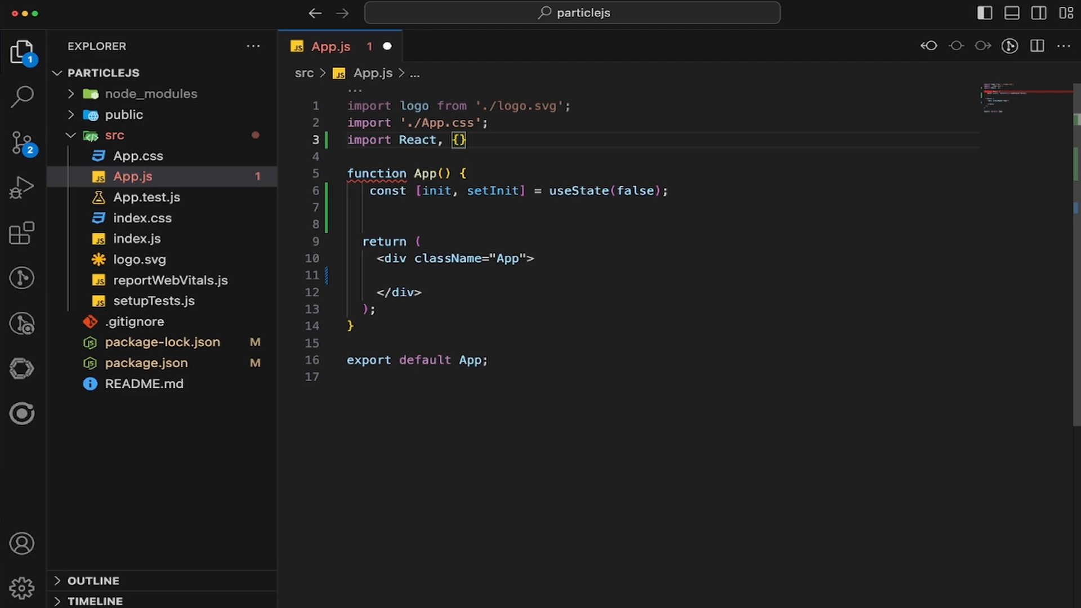
{"action": "type", "text": "useEffect, useMemo, useState"}
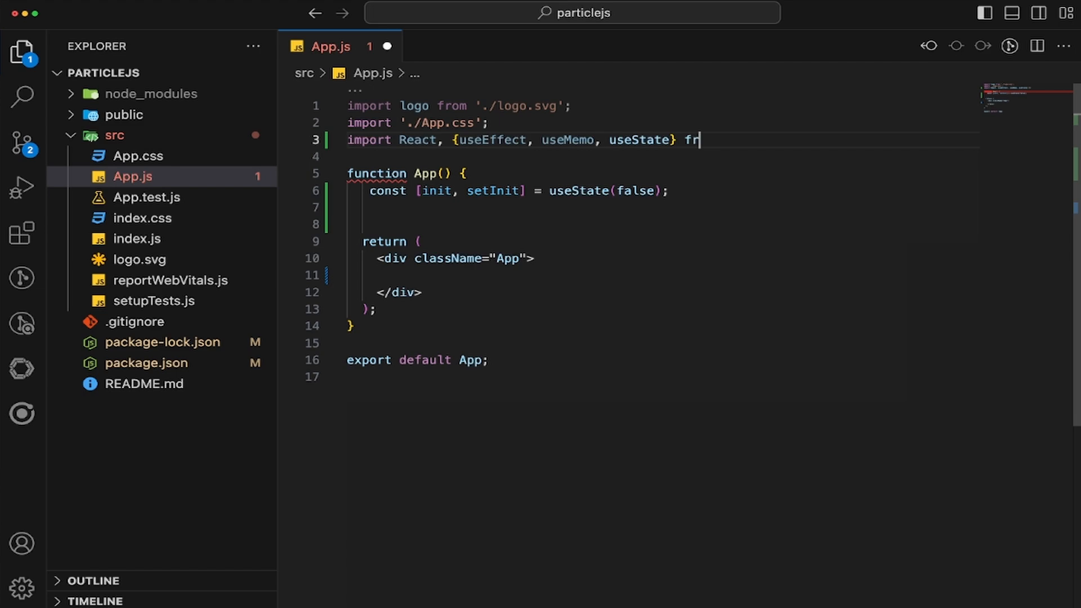
{"action": "type", "text": "om 'react';"}
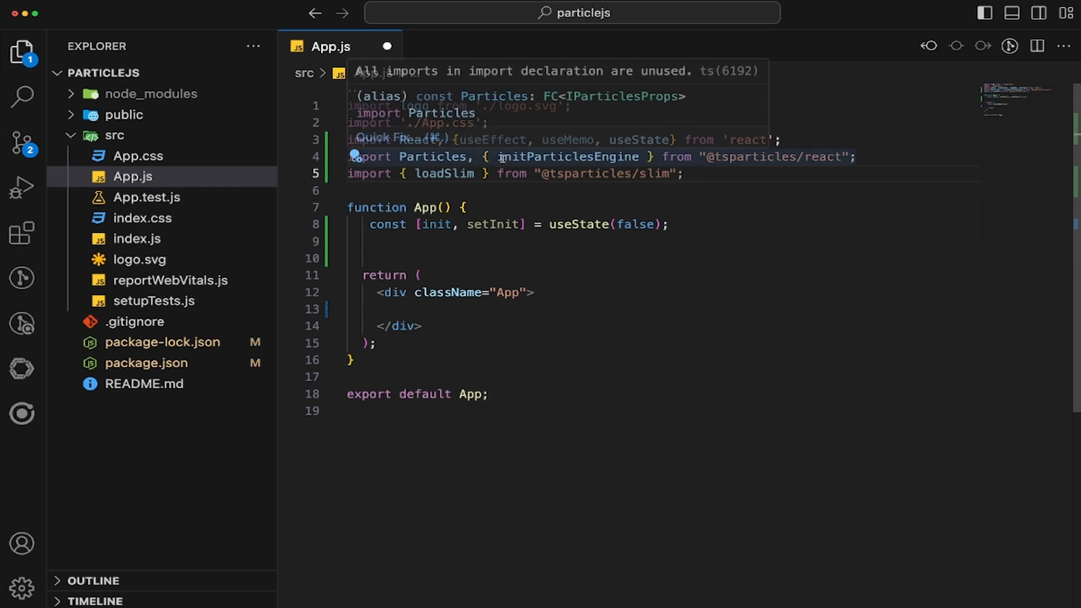
{"action": "mouse_move", "coordinate": [568, 157]}
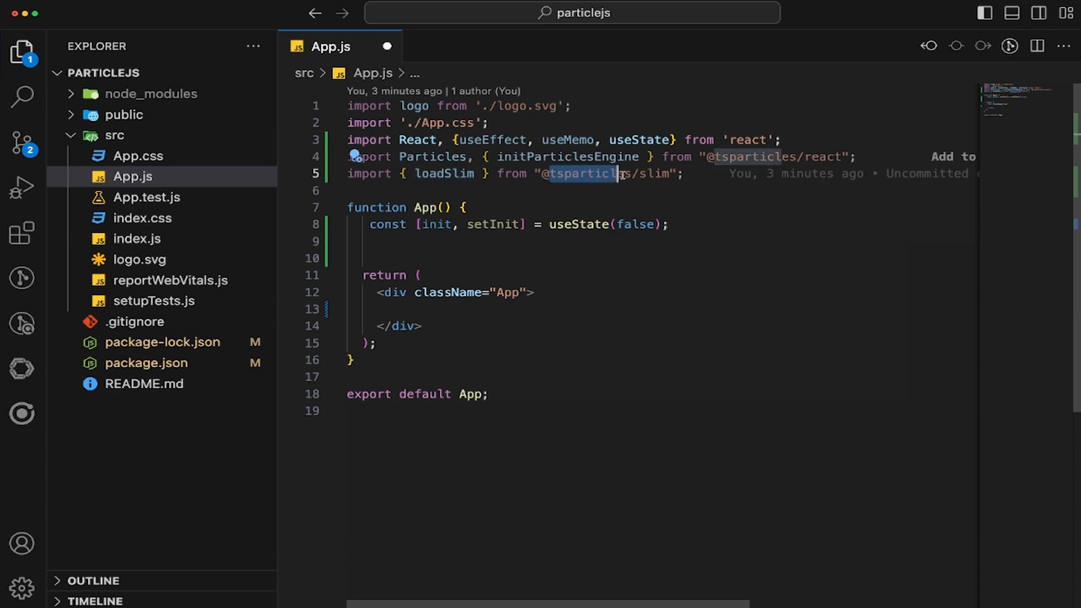
{"action": "left_click", "coordinate": [557, 249]}
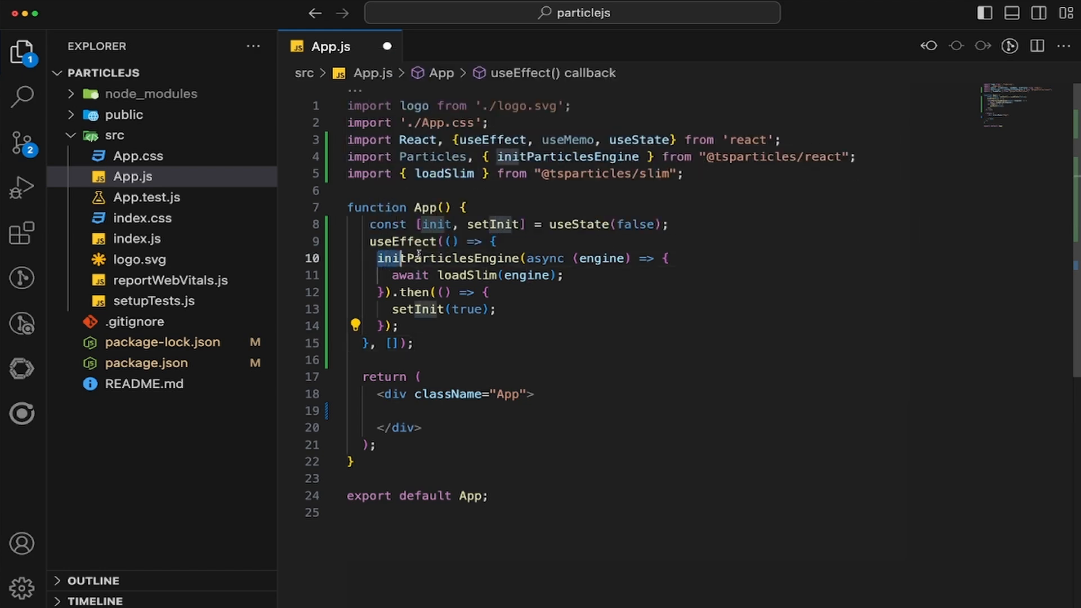
{"action": "mouse_move", "coordinate": [448, 258]}
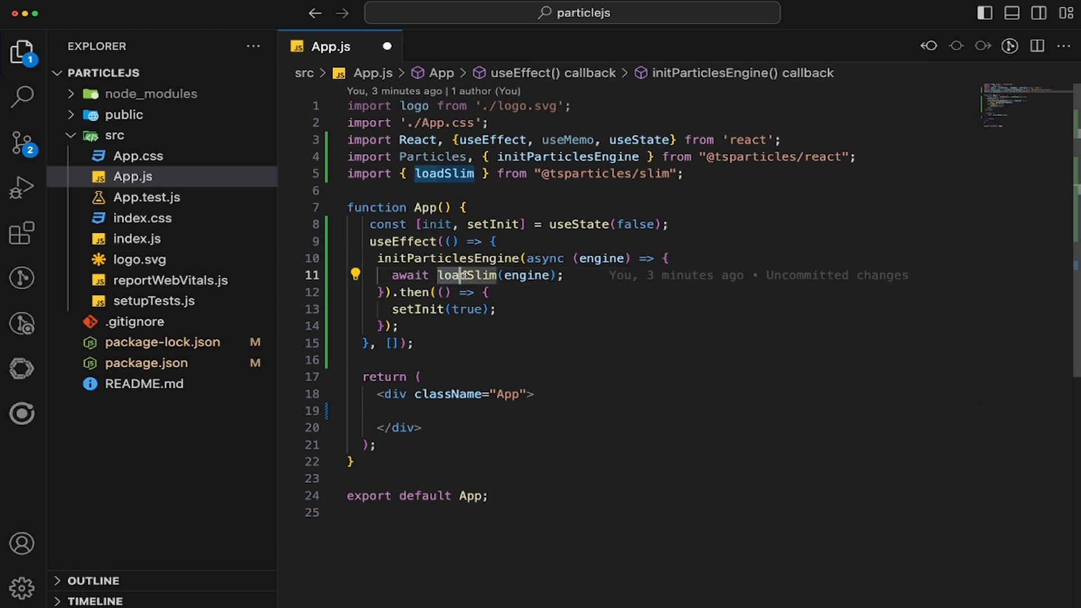
Step: Select the loadSlim name in the engine-initialization effect
{"action": "double_click", "coordinate": [526, 275]}
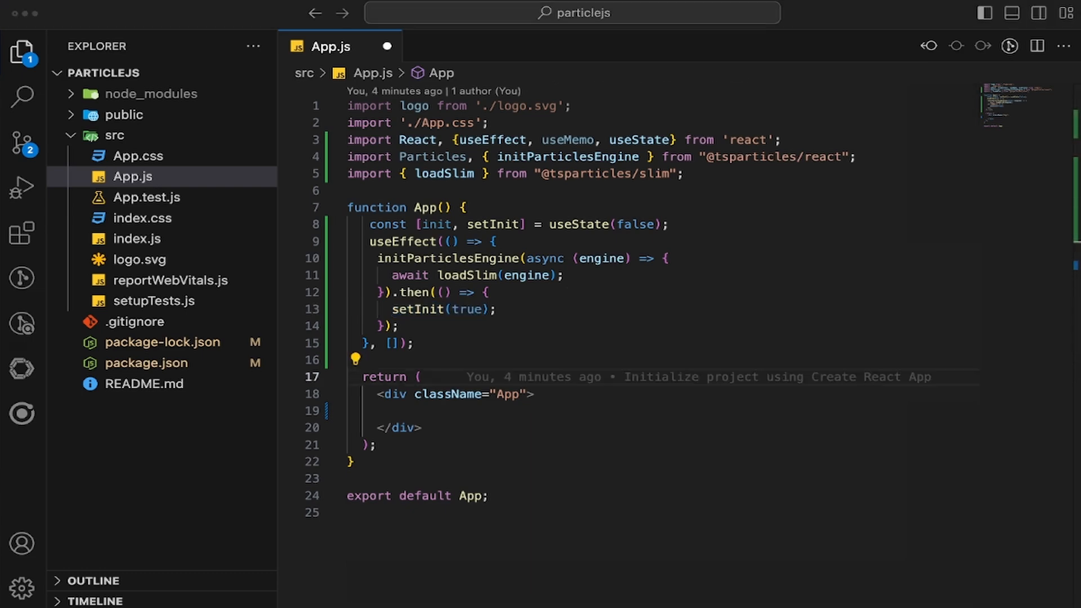
Step: Paste the particlesLoaded callback and useMemo options object with #162747 background and white linked particles
{"action": "key", "text": "enter"}
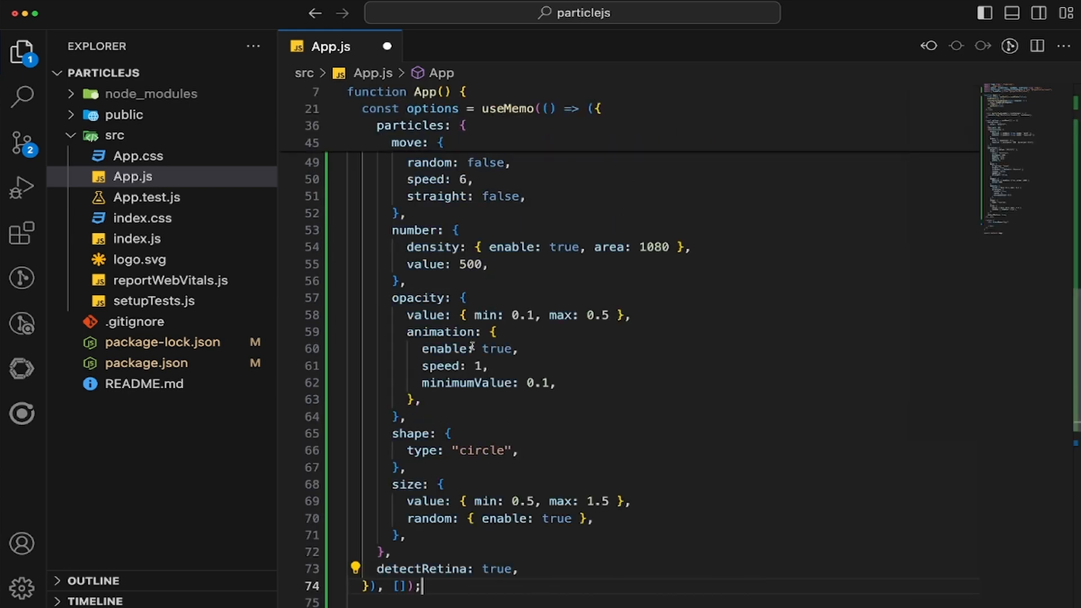
{"action": "scroll", "scroll_direction": "up", "scroll_amount": 3}
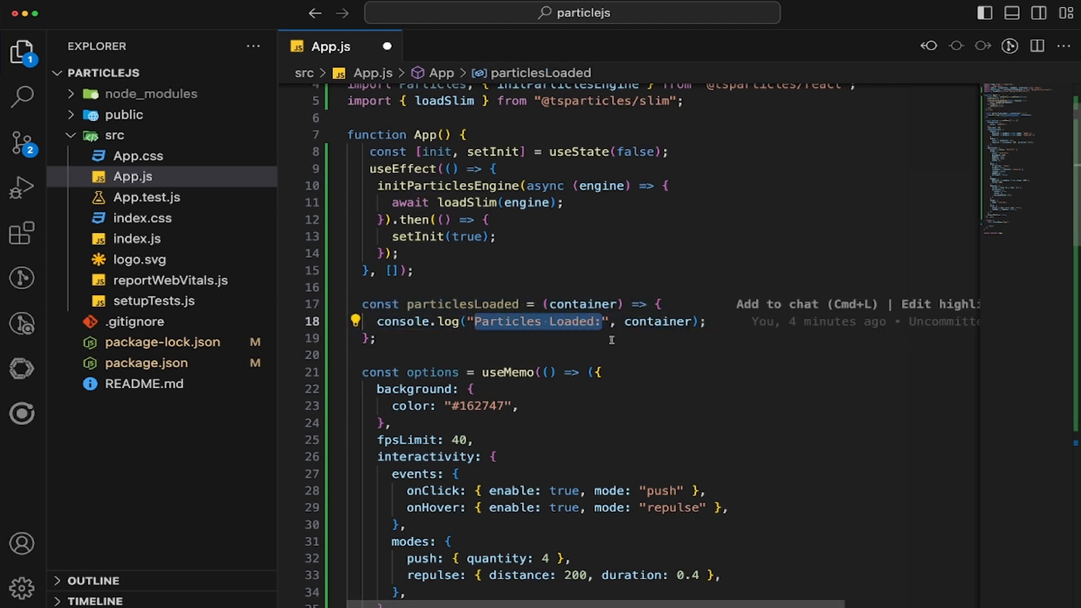
{"action": "scroll", "scroll_direction": "down", "scroll_amount": 3}
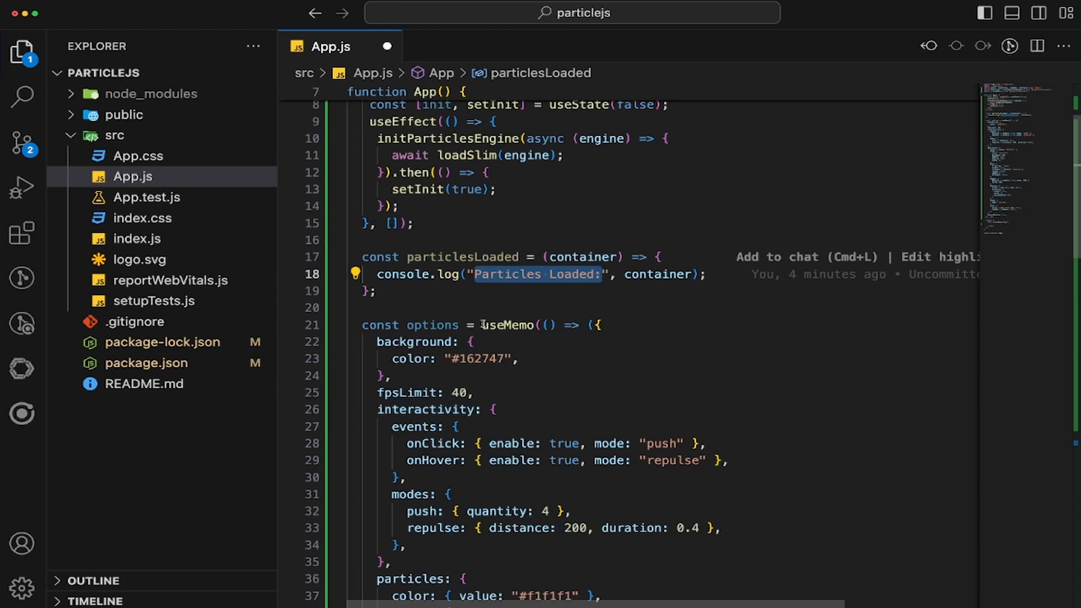
{"action": "mouse_move", "coordinate": [502, 324]}
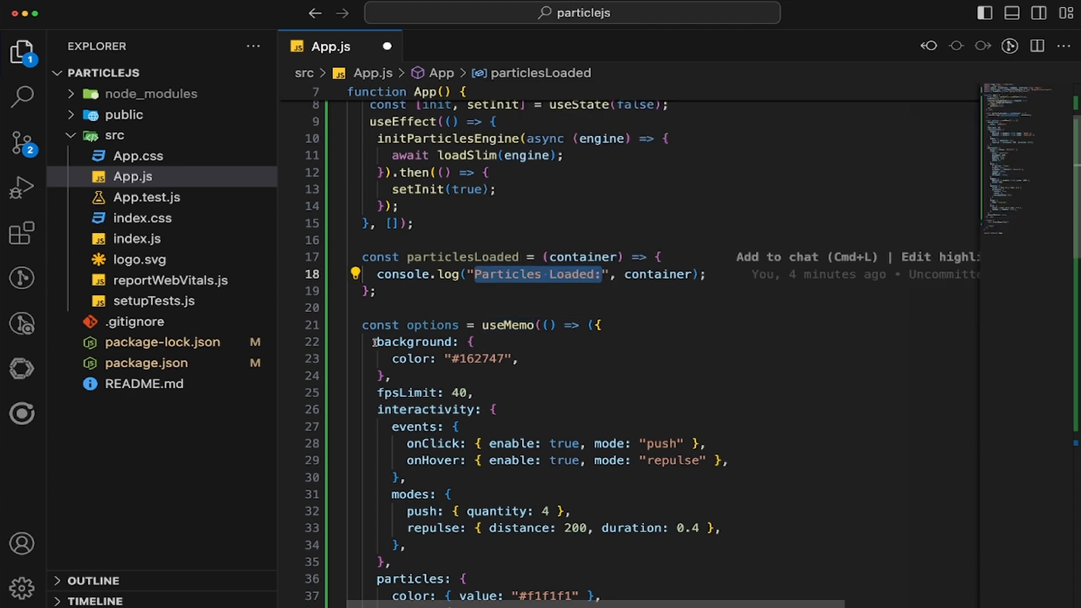
{"action": "left_click", "coordinate": [469, 358]}
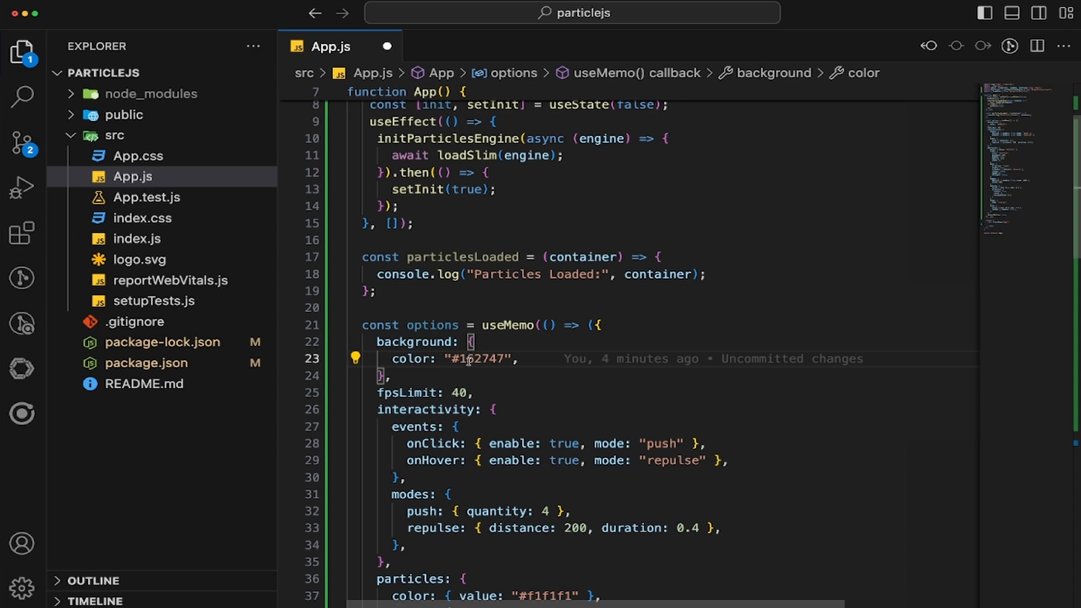
{"action": "mouse_move", "coordinate": [531, 351]}
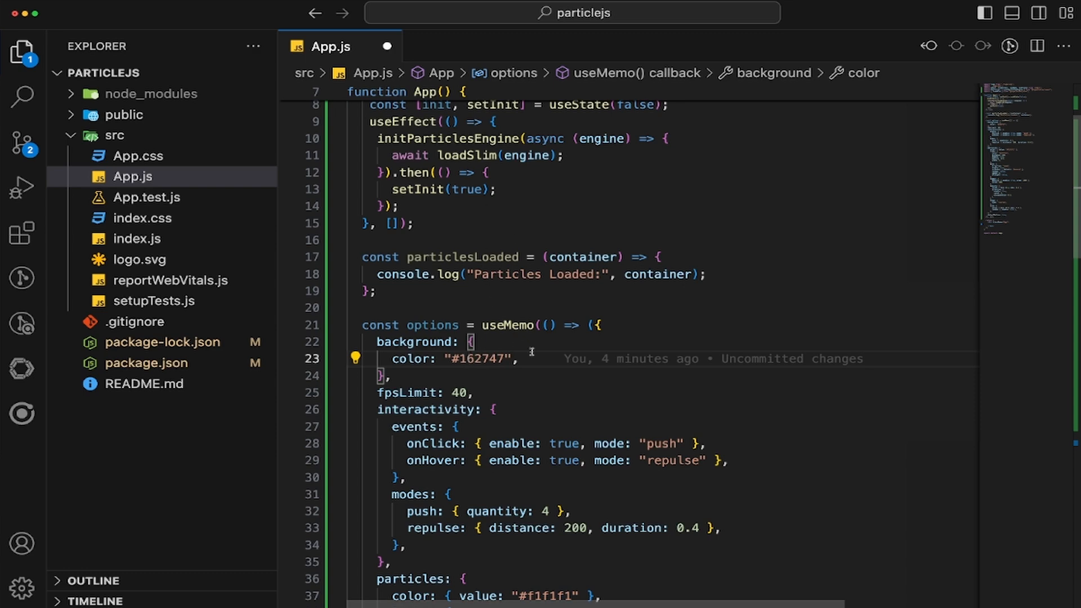
{"action": "mouse_move", "coordinate": [504, 387]}
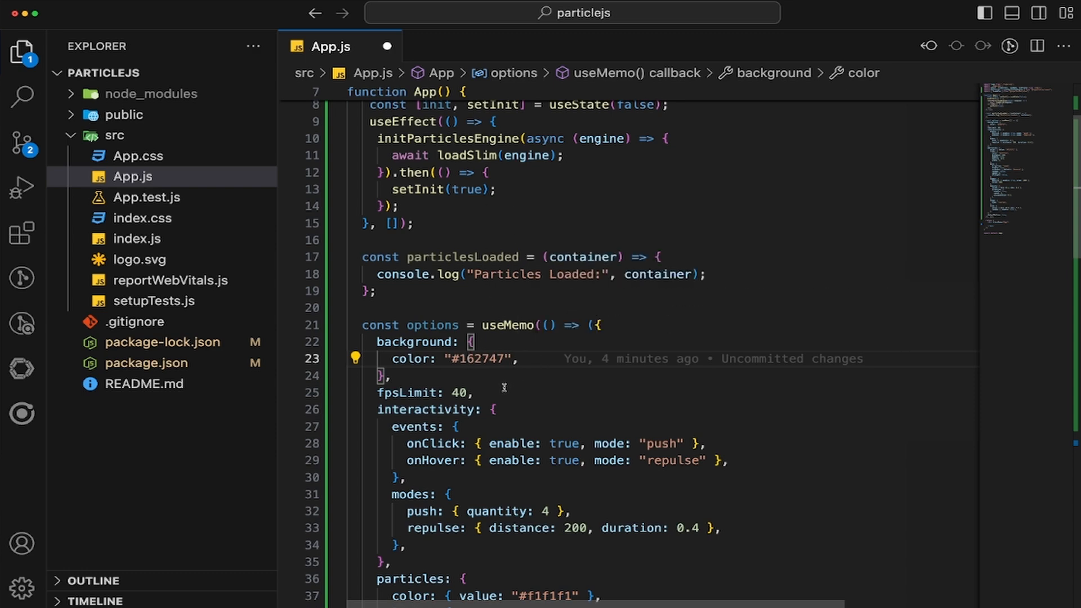
{"action": "mouse_move", "coordinate": [502, 379]}
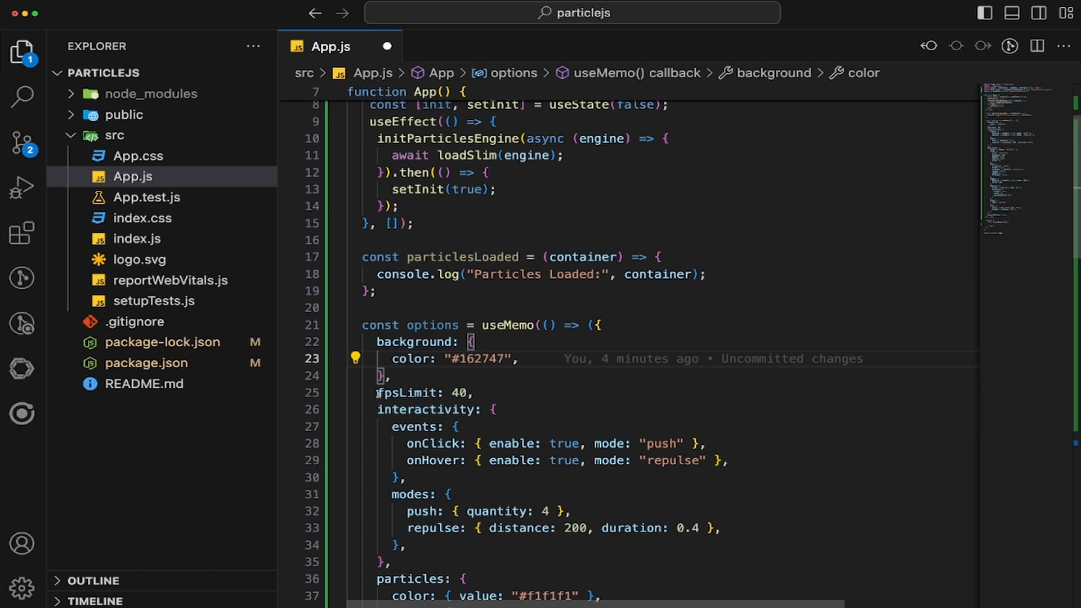
{"action": "left_click", "coordinate": [467, 392]}
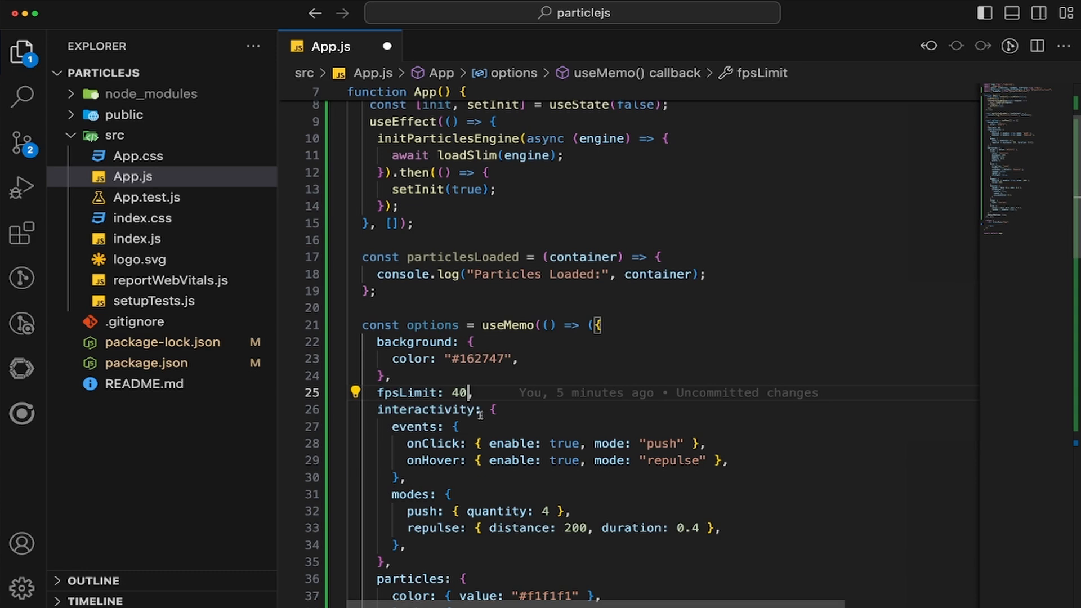
{"action": "mouse_move", "coordinate": [567, 411]}
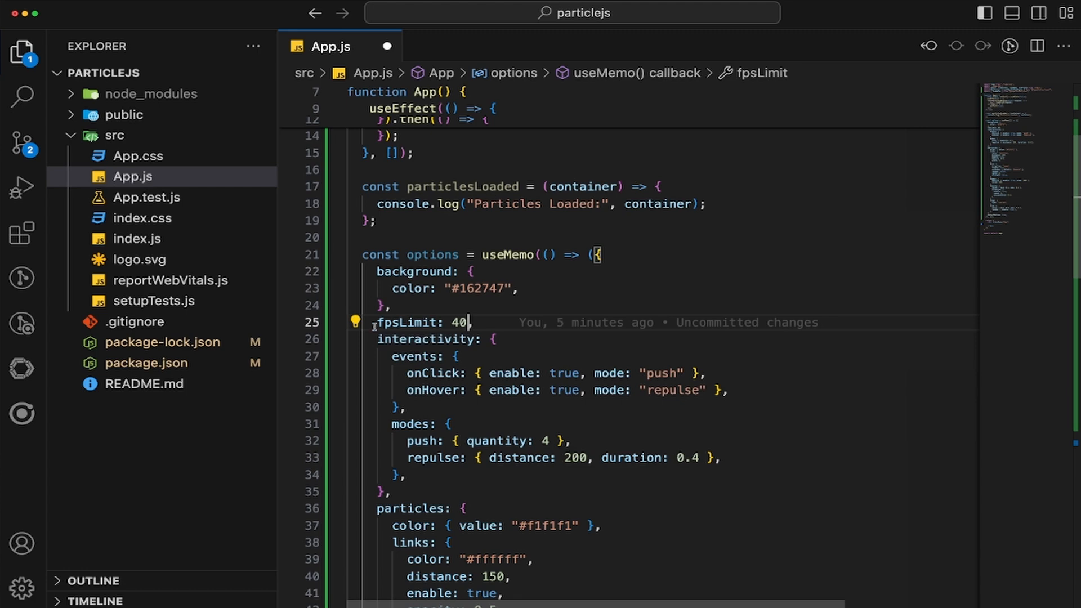
{"action": "mouse_move", "coordinate": [723, 308]}
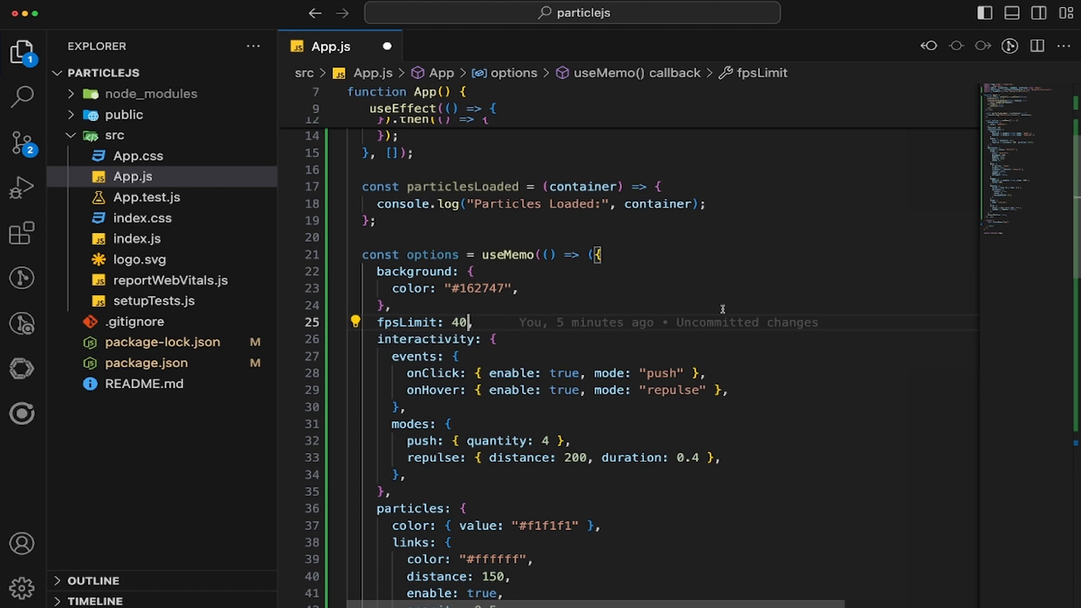
{"action": "mouse_move", "coordinate": [606, 441]}
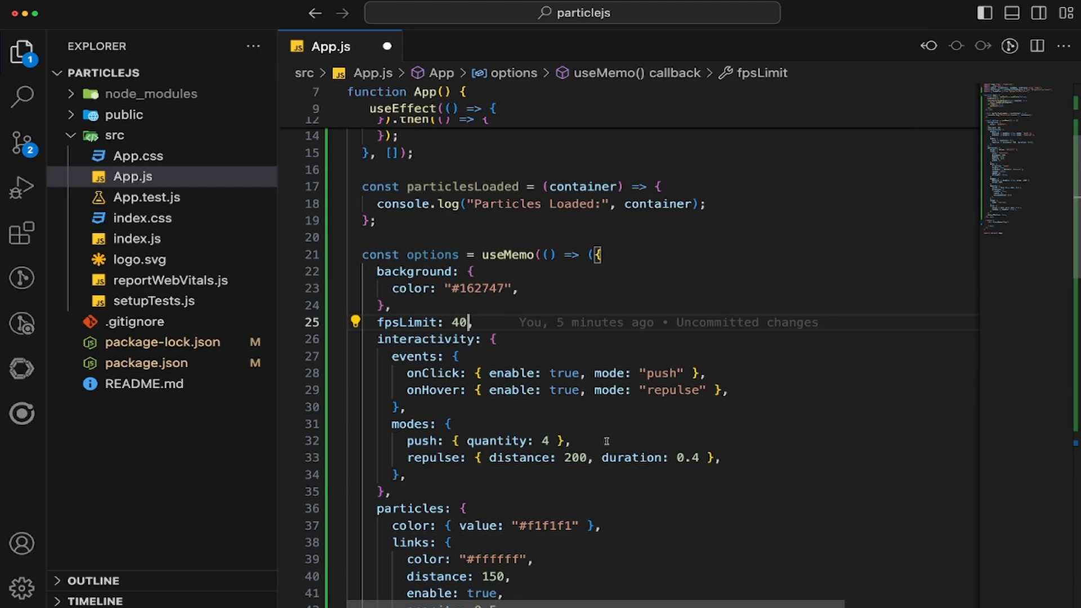
{"action": "scroll", "scroll_direction": "down", "scroll_amount": 3}
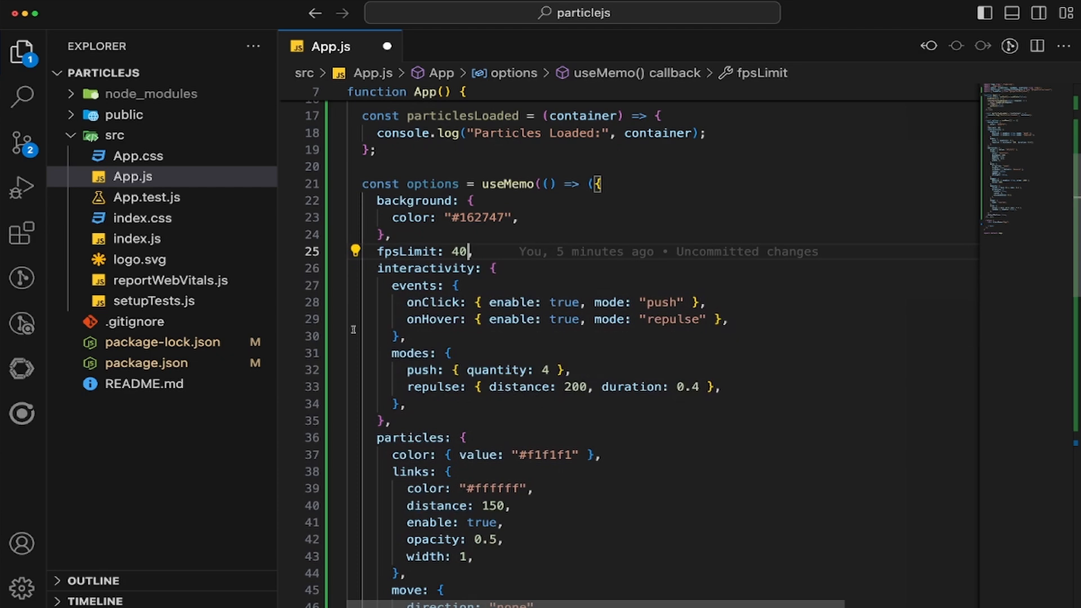
{"action": "scroll", "scroll_direction": "down", "scroll_amount": 3}
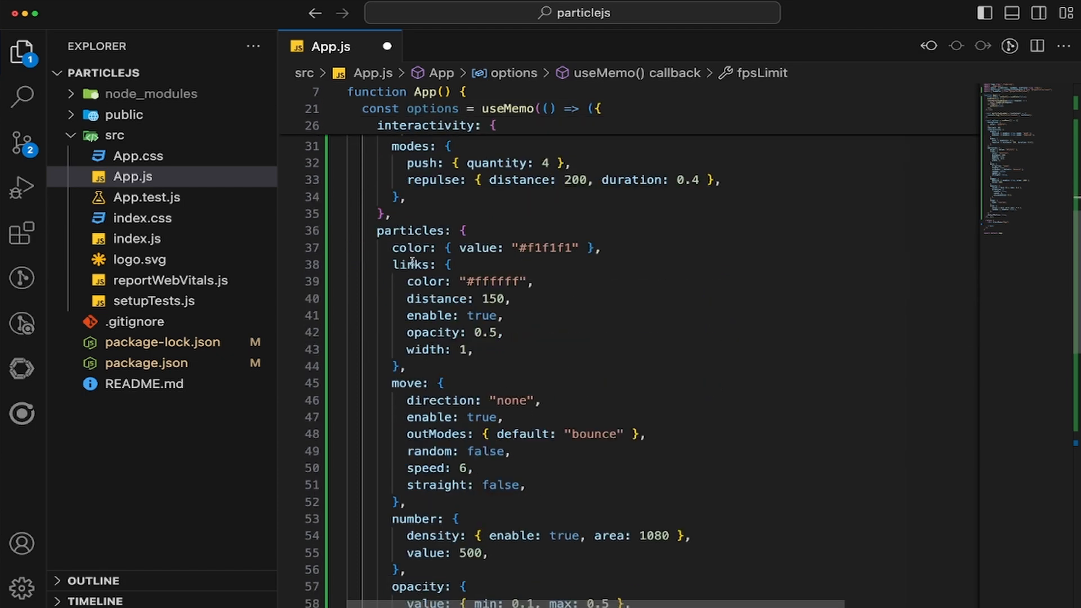
{"action": "left_click", "coordinate": [523, 248]}
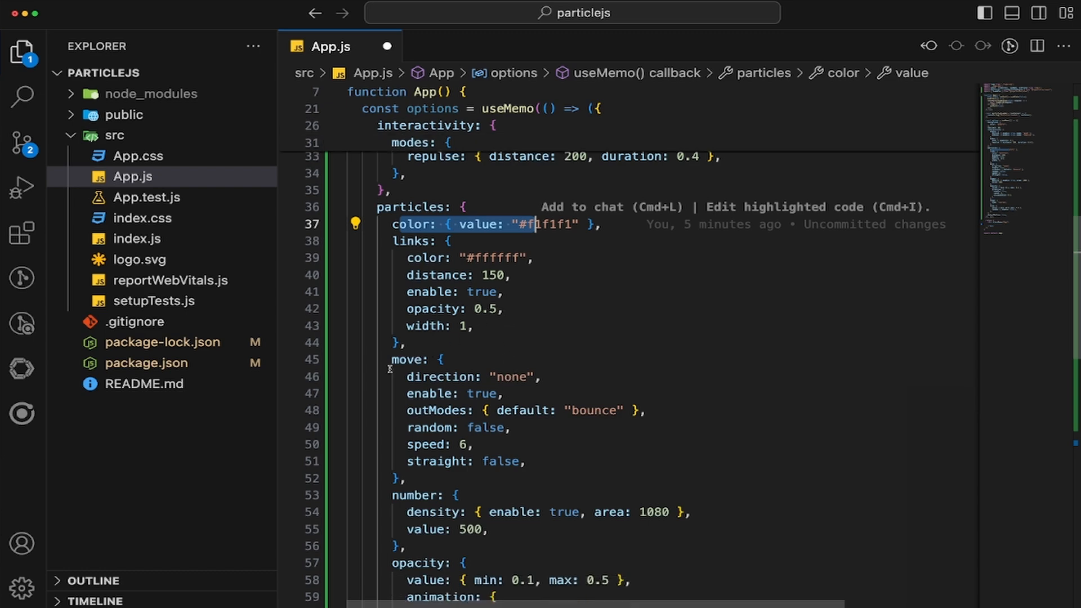
{"action": "scroll", "scroll_direction": "down", "scroll_amount": 3}
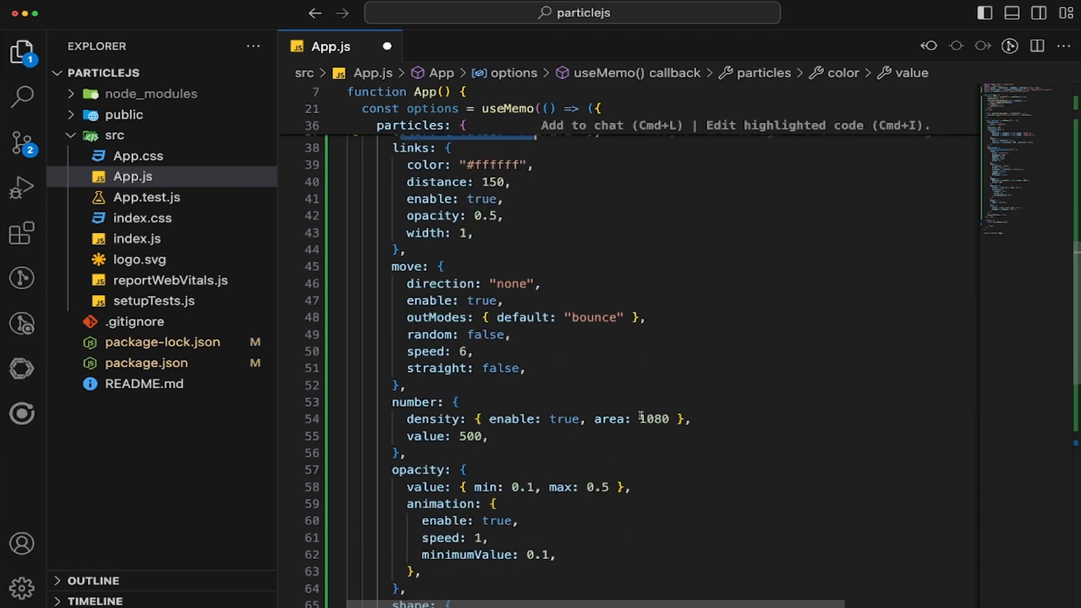
Step: Change the particles number.value in the options from 500 to 200
{"action": "left_click", "coordinate": [478, 452]}
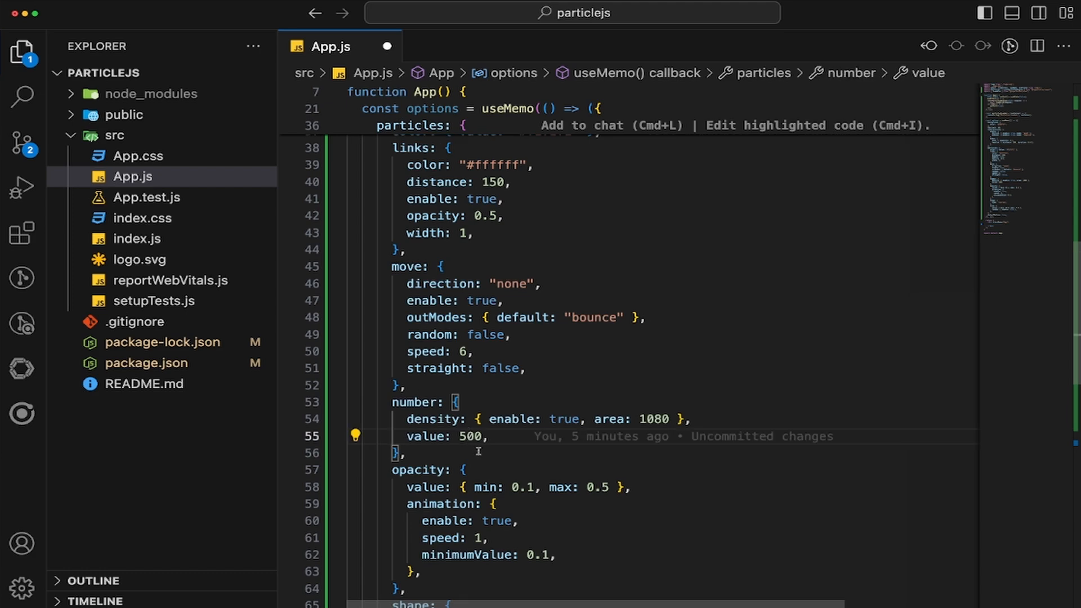
{"action": "type", "text": "200"}
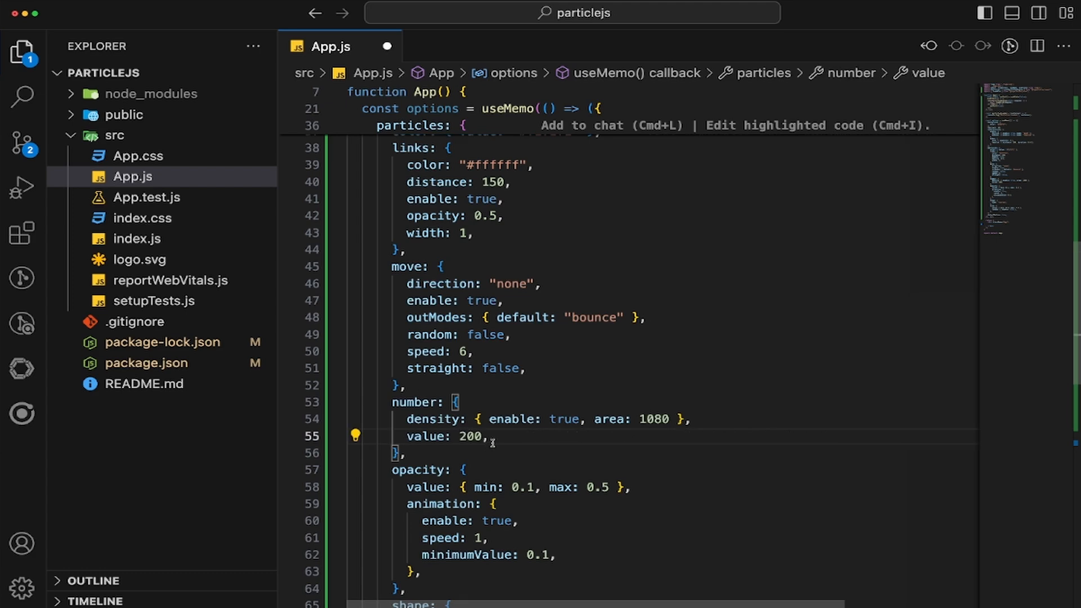
{"action": "scroll", "scroll_direction": "down", "scroll_amount": 3}
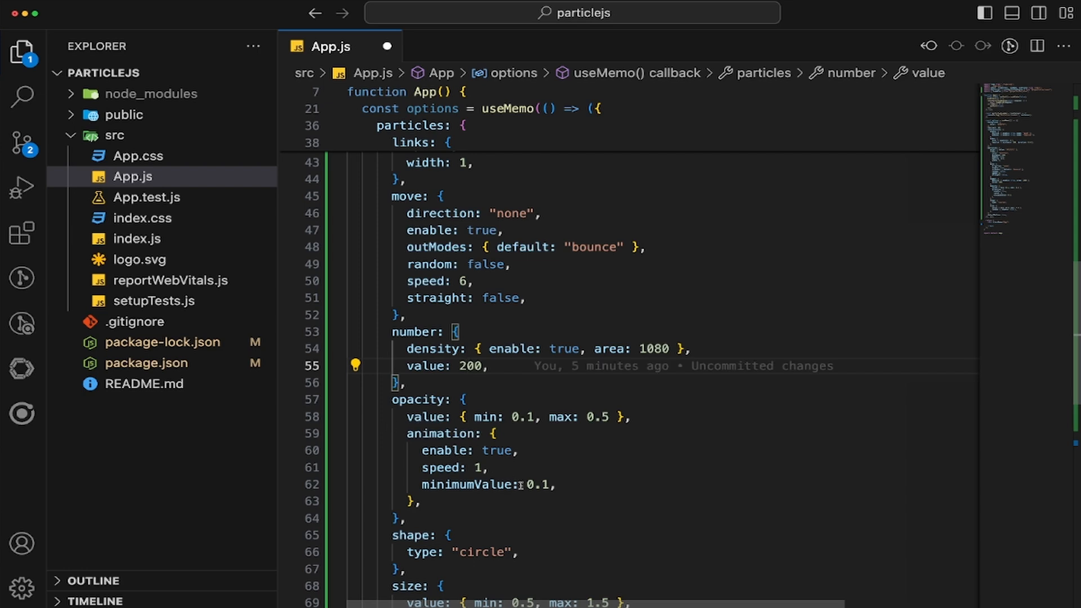
{"action": "scroll", "scroll_direction": "down", "scroll_amount": 3}
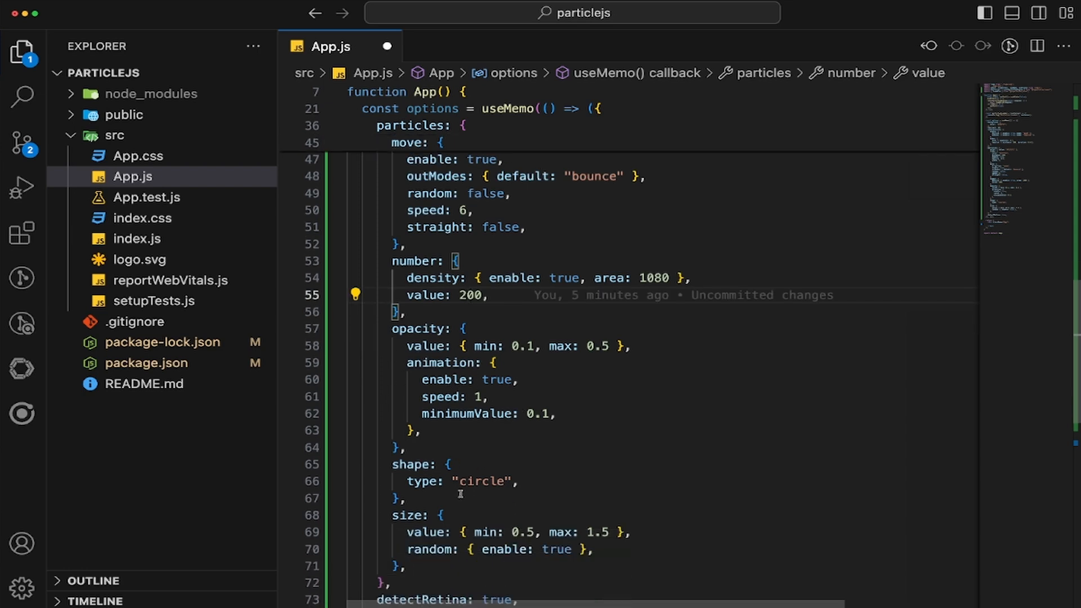
{"action": "scroll", "scroll_direction": "down", "scroll_amount": 3}
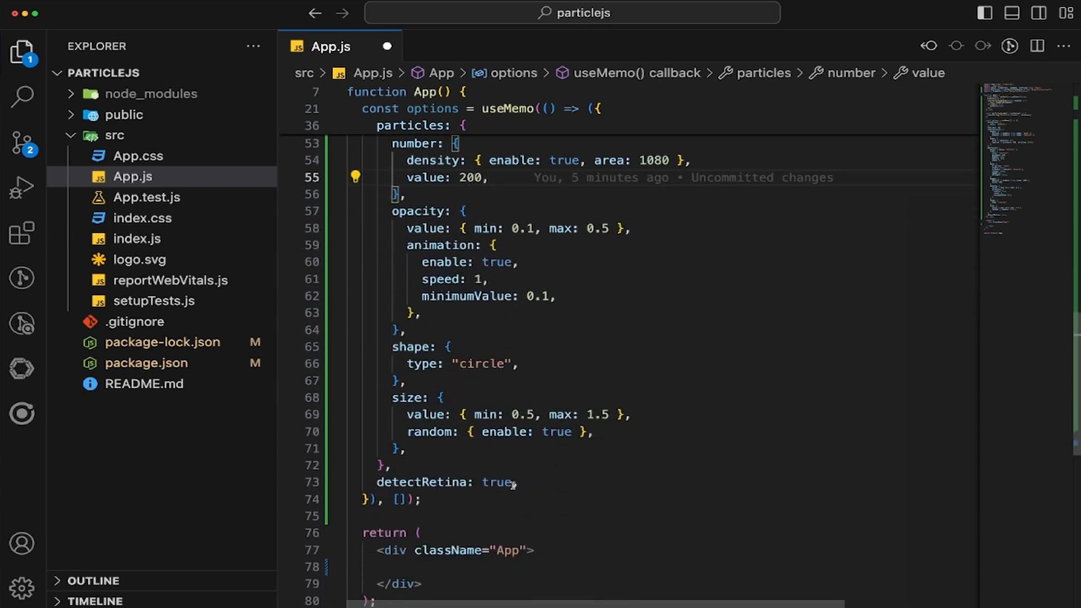
{"action": "mouse_move", "coordinate": [424, 482]}
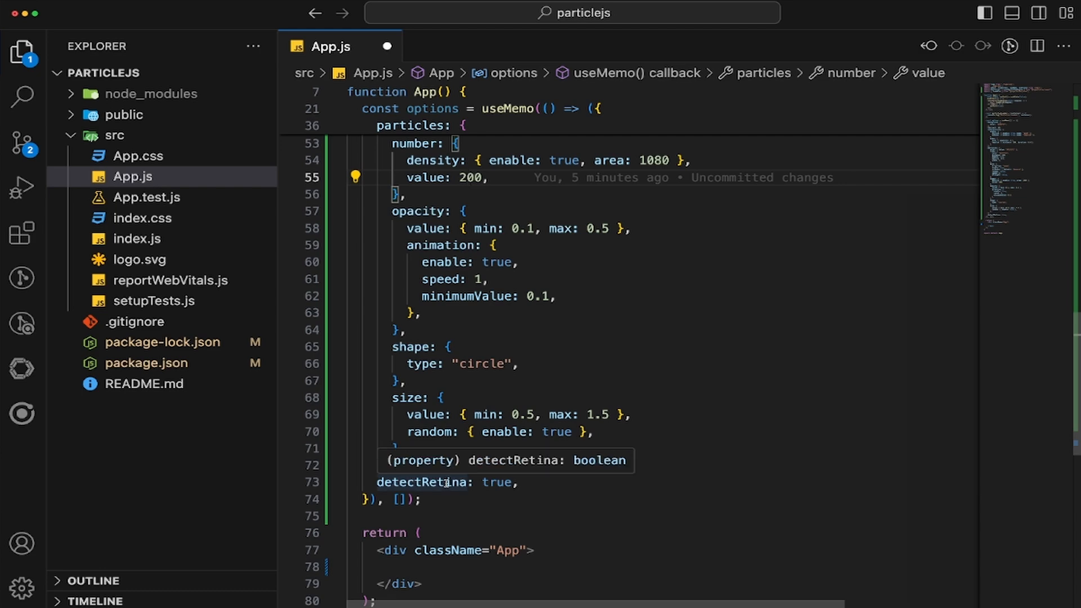
{"action": "scroll", "scroll_direction": "down", "scroll_amount": 3}
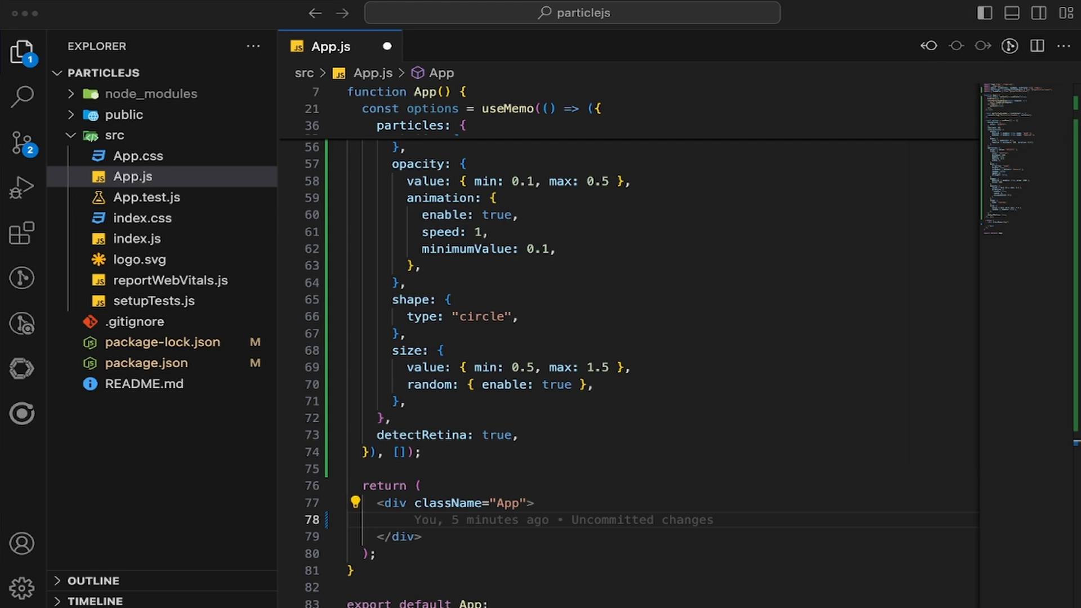
Step: Render {init && <Particles id="tsparticles" options={options} particlesLoaded={particlesLoaded} />} in the div and save App.js
{"action": "scroll", "scroll_direction": "up", "scroll_amount": 3}
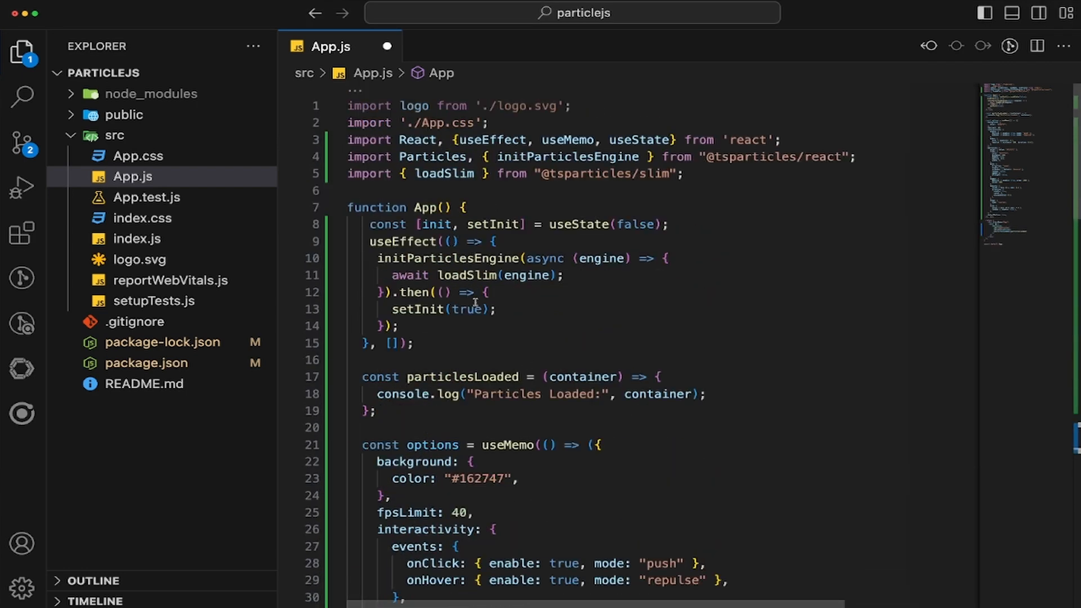
{"action": "scroll", "scroll_direction": "down", "scroll_amount": 3}
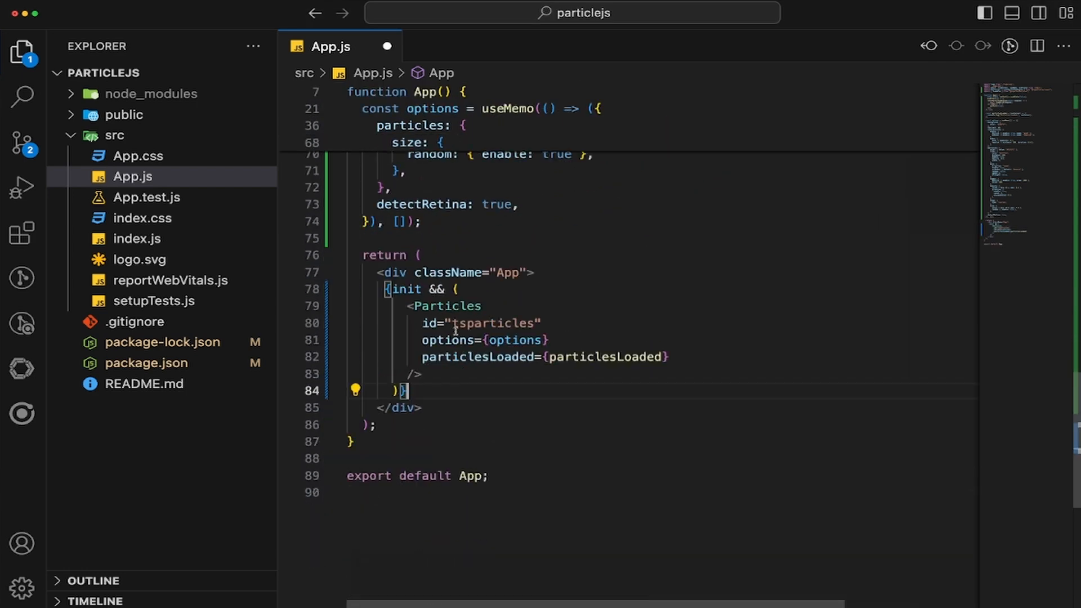
{"action": "mouse_move", "coordinate": [408, 289]}
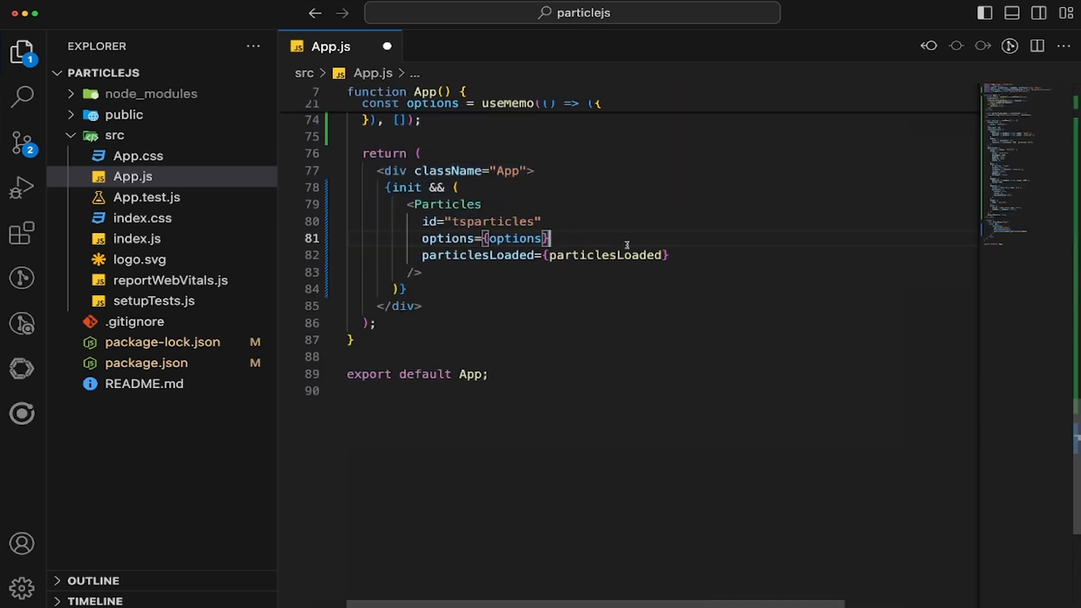
{"action": "left_click", "coordinate": [606, 255]}
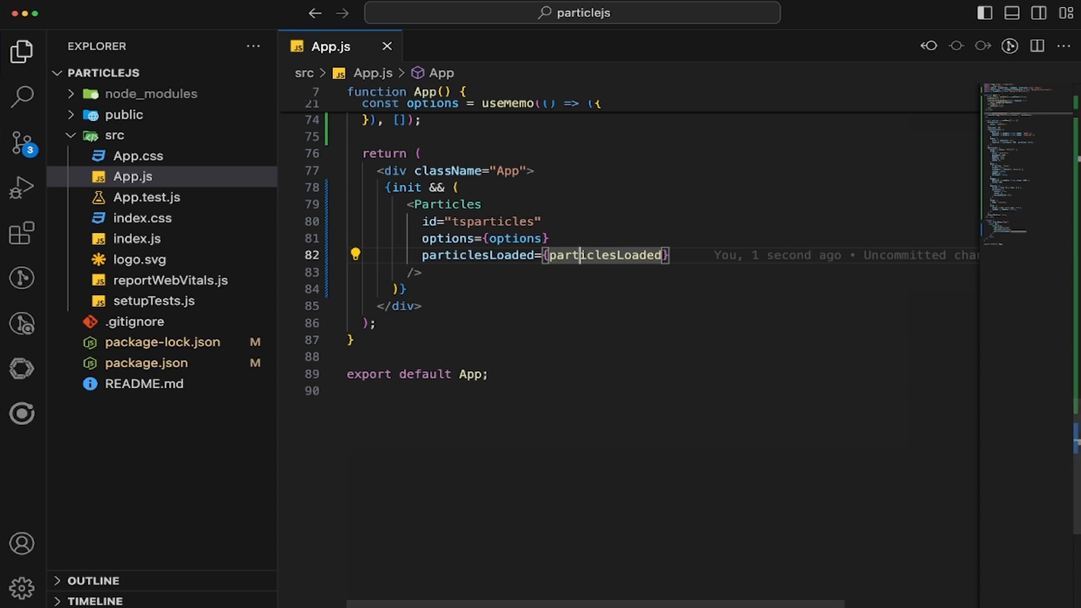
{"action": "key", "text": "ctrl+`"}
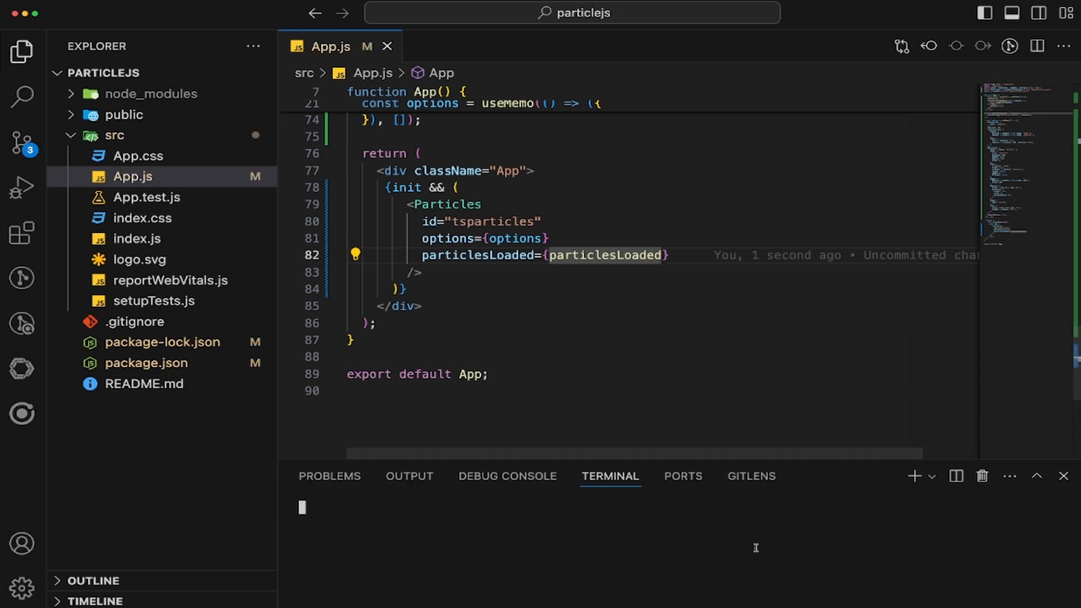